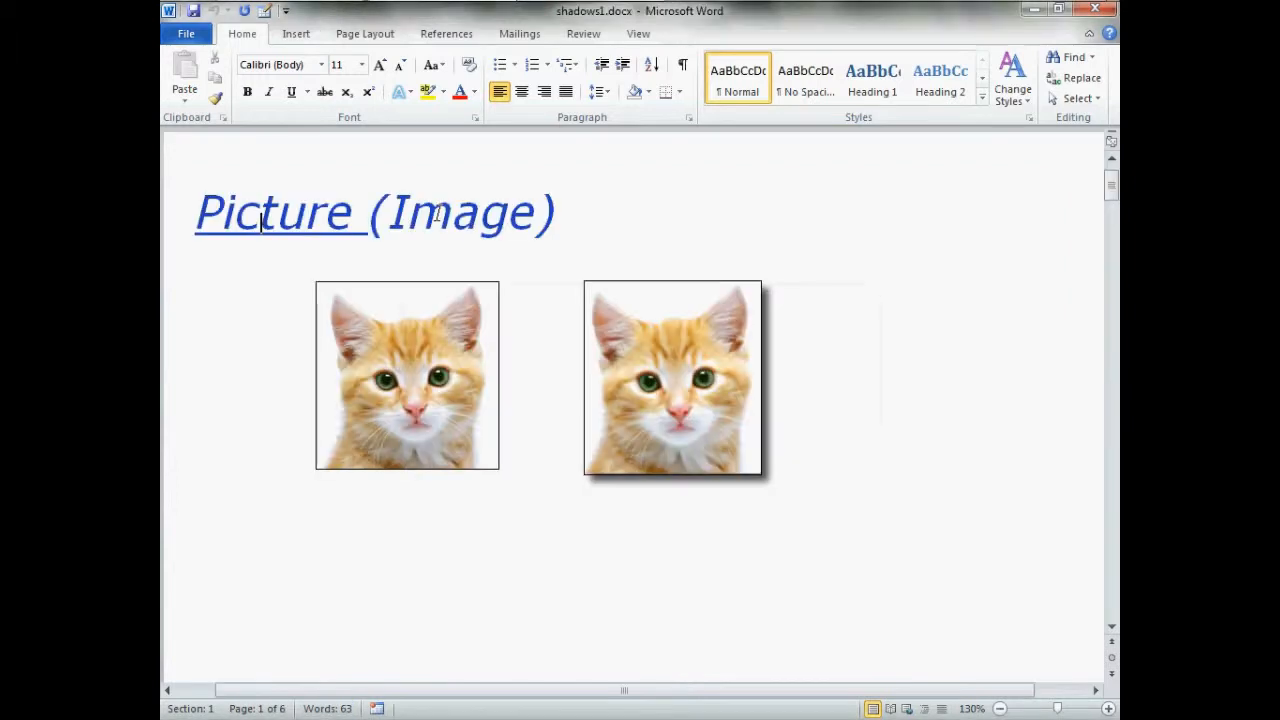
Scroll to the trumpet-playing cat clip art, select it, and bring up its context menu.
scroll(down, 3)
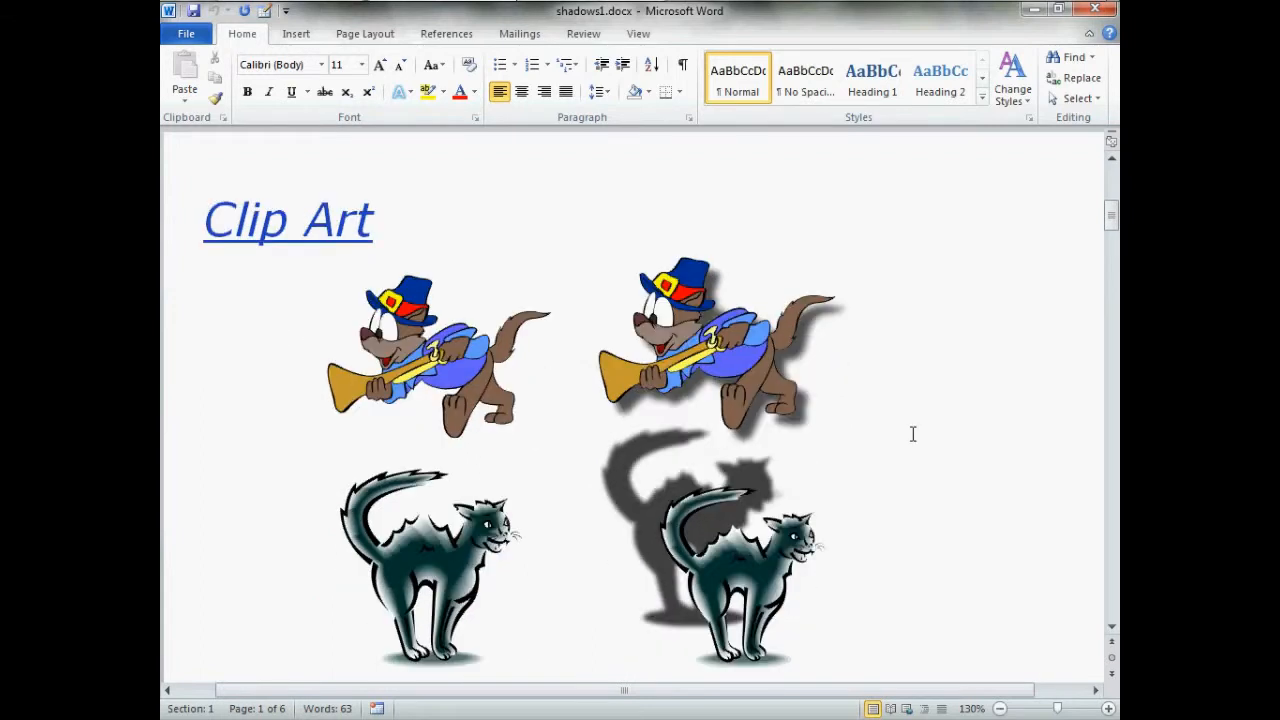
scroll(down, 3)
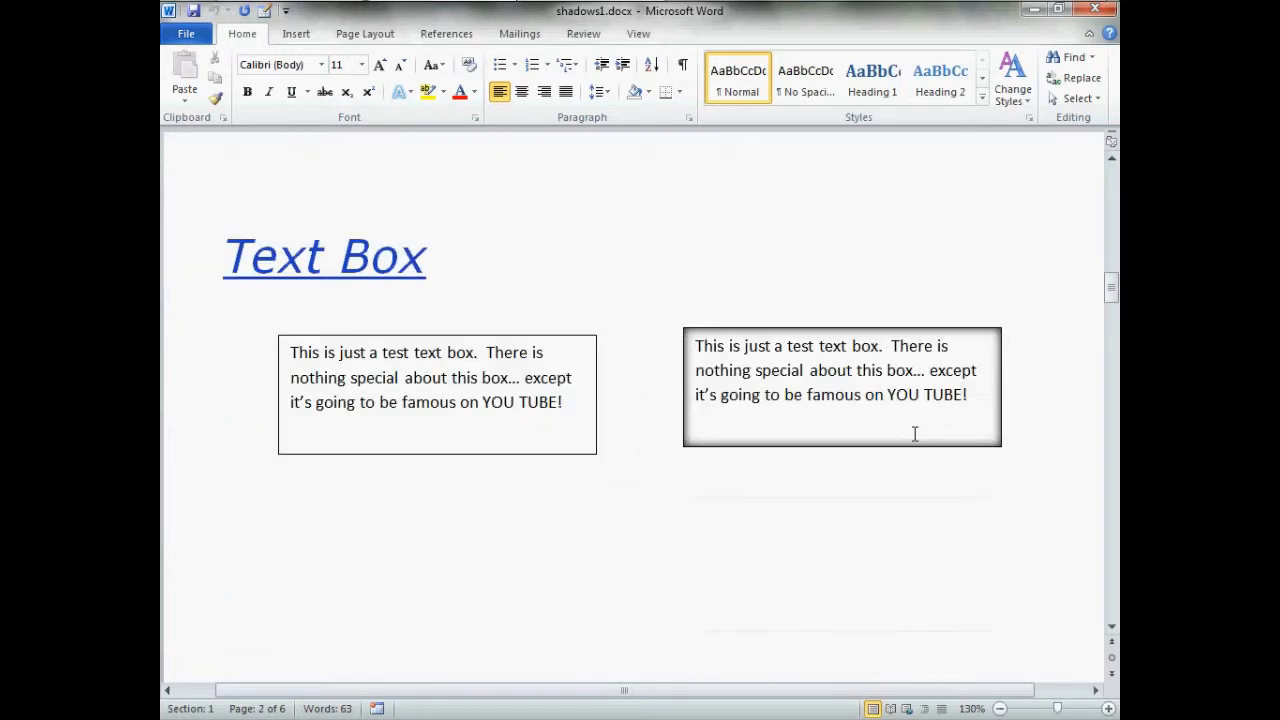
scroll(down, 3)
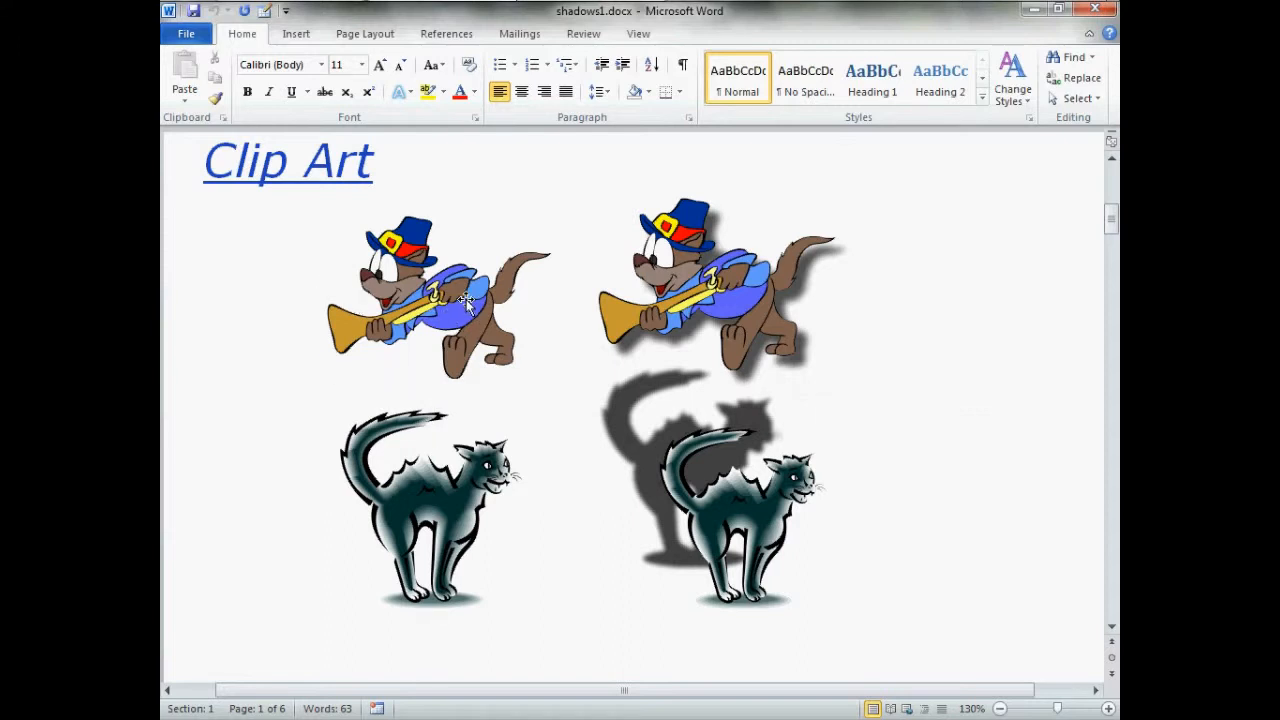
click(430, 300)
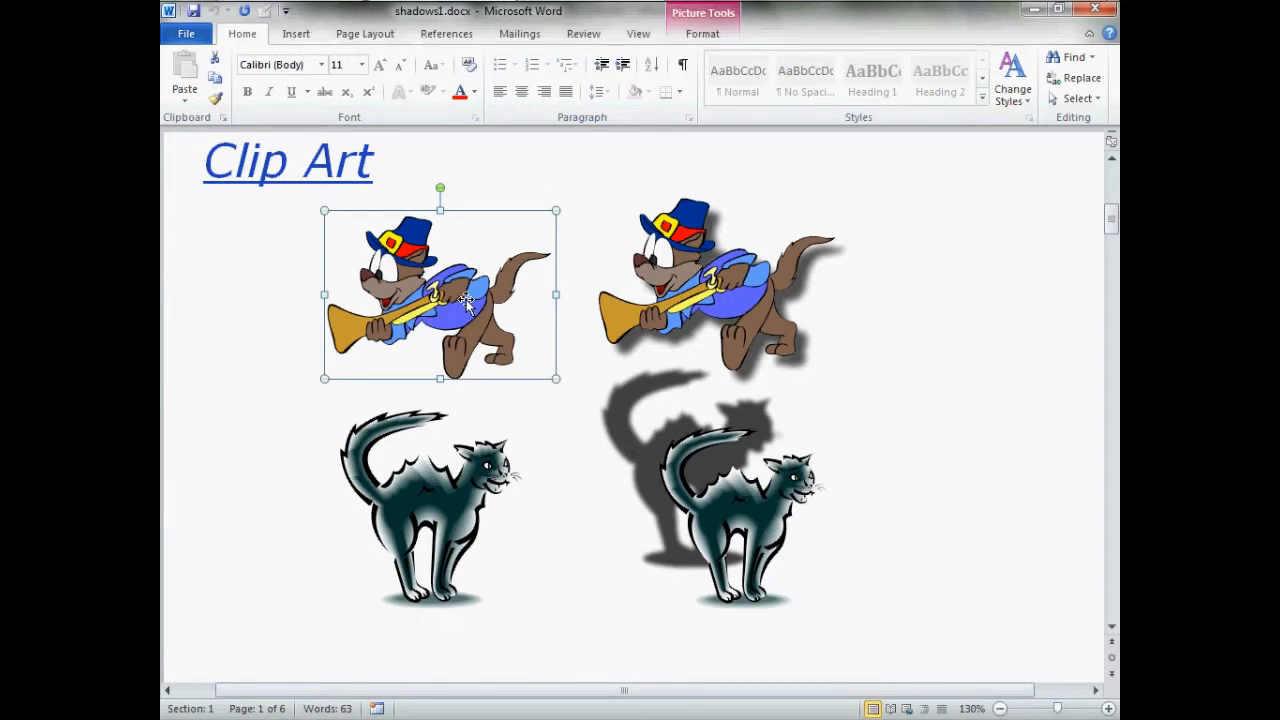
right_click(465, 300)
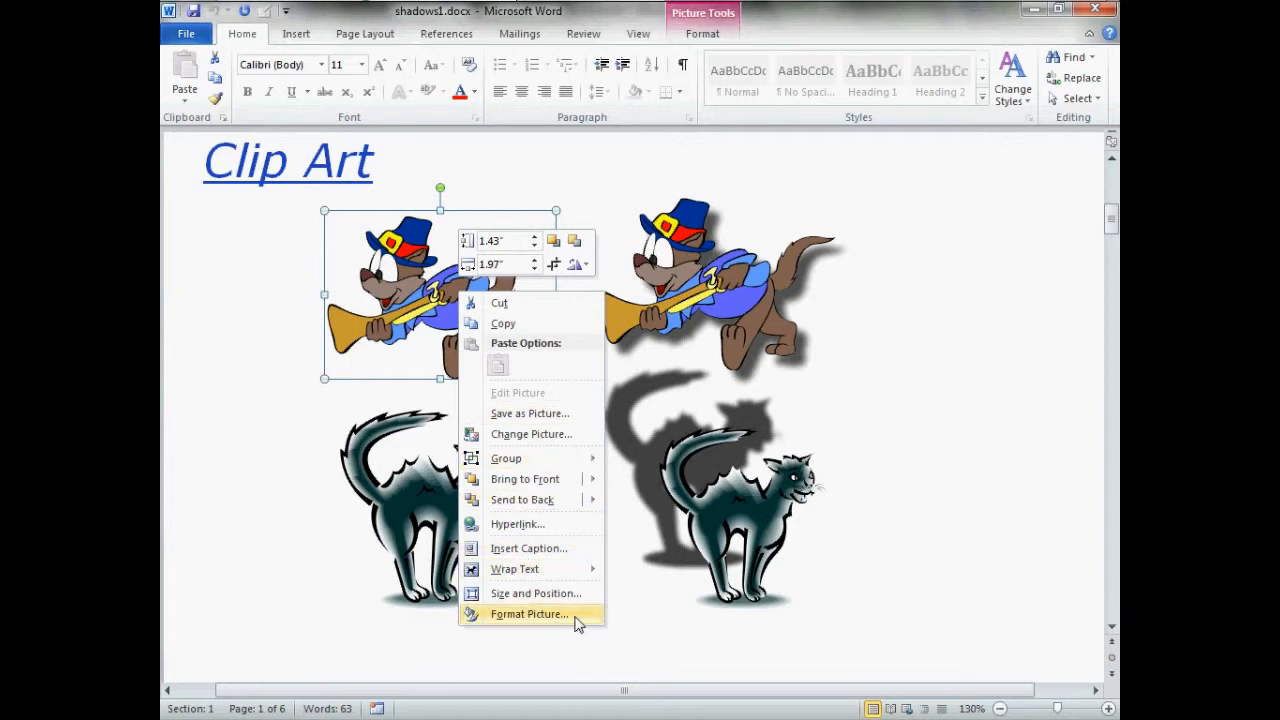
mouse_move(581, 620)
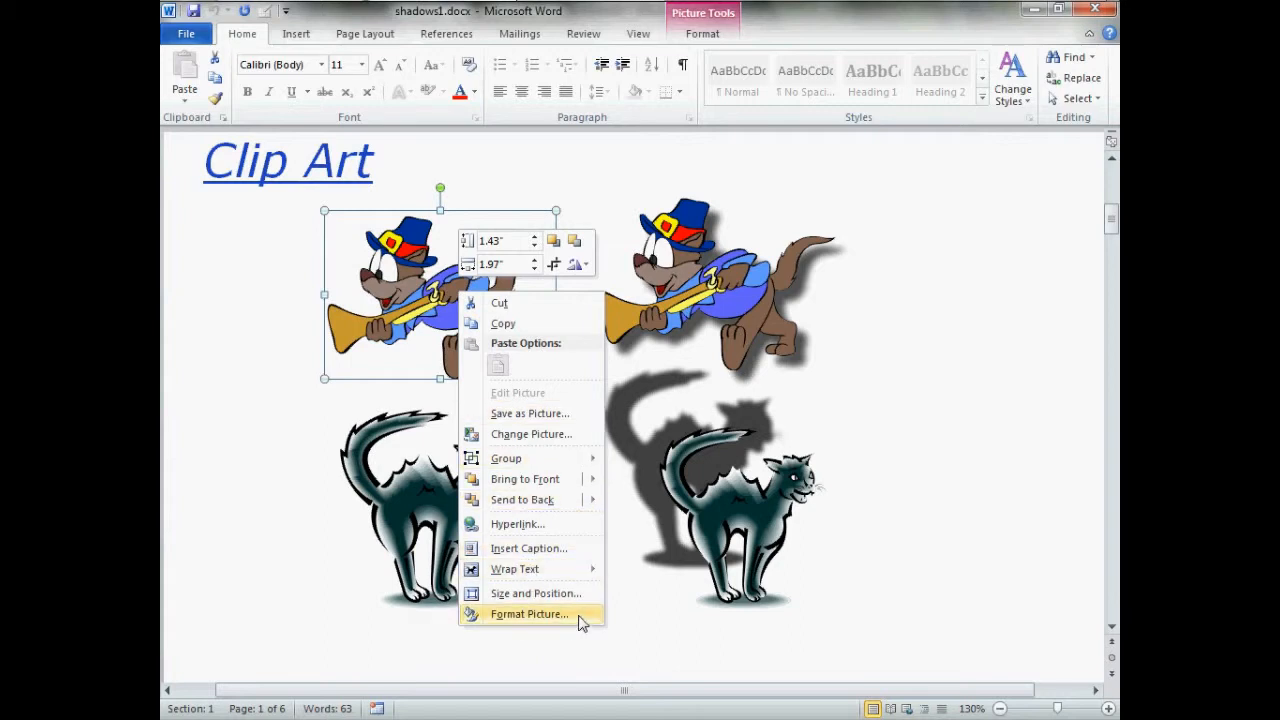
Choose Format Picture for the trumpet-playing cat clip art.
click(529, 613)
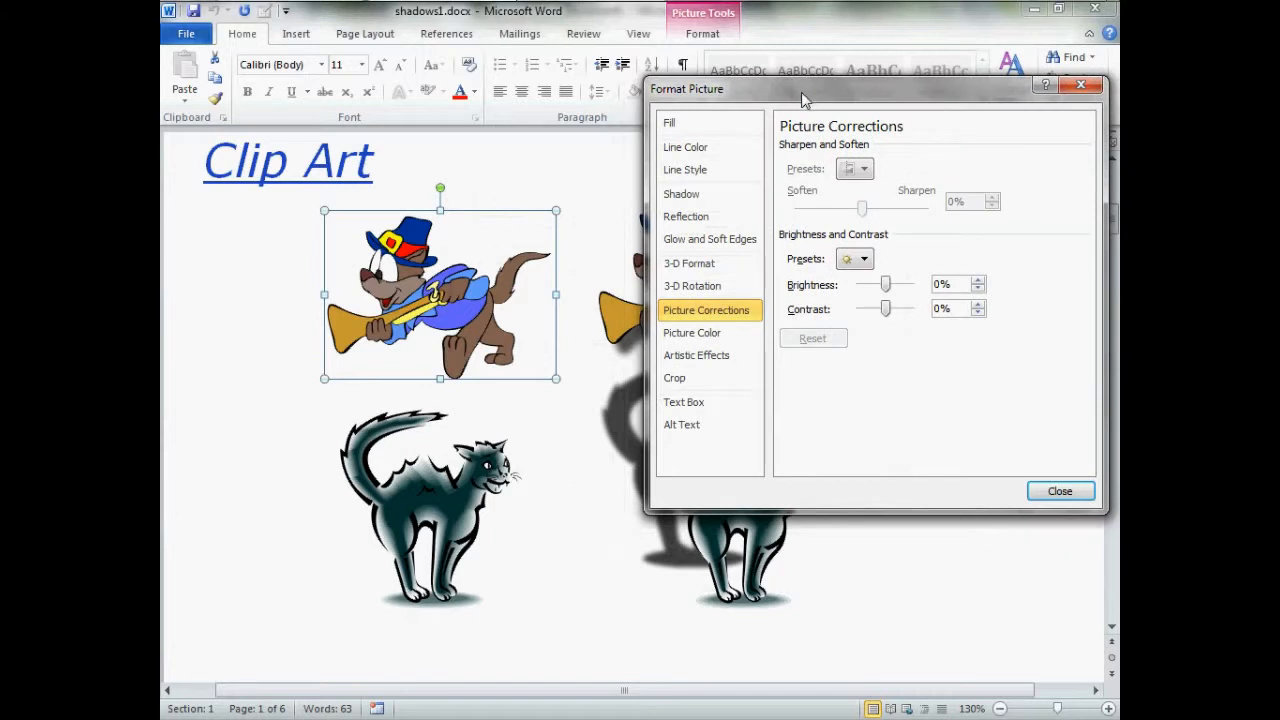
mouse_move(475, 337)
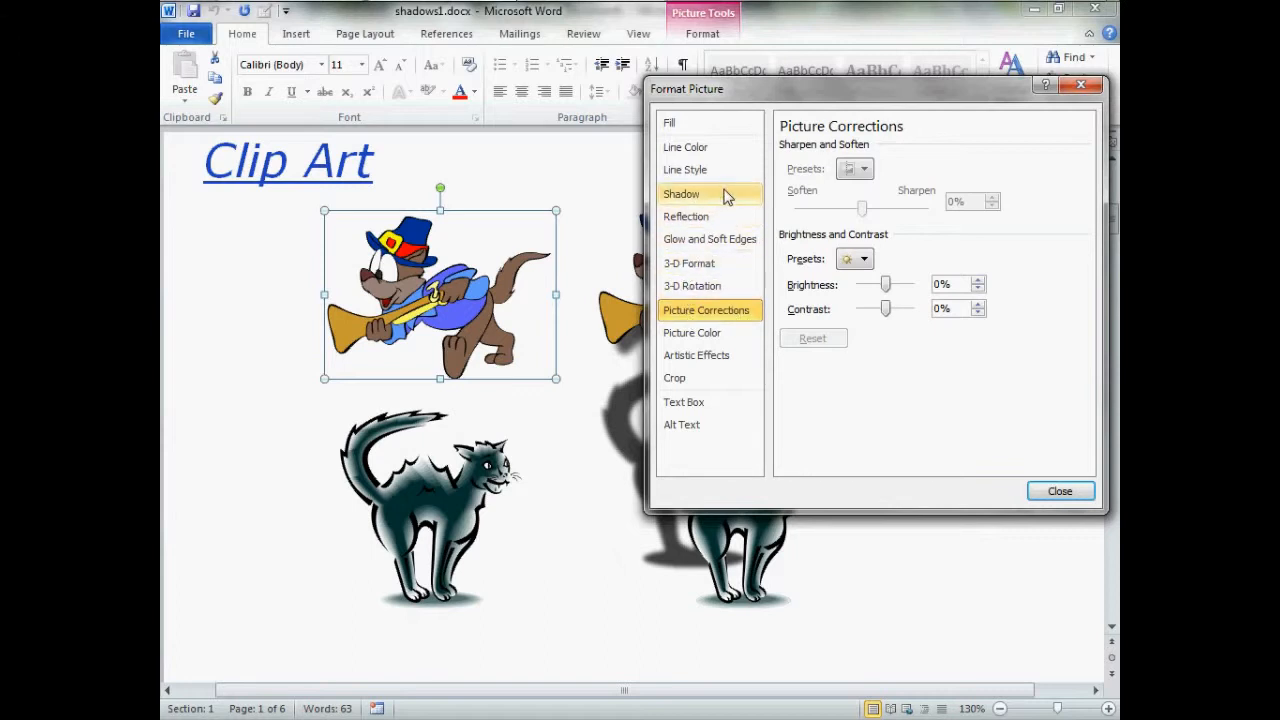
Apply the Outer Offset Diagonal Bottom Right shadow preset to the cat.
click(681, 194)
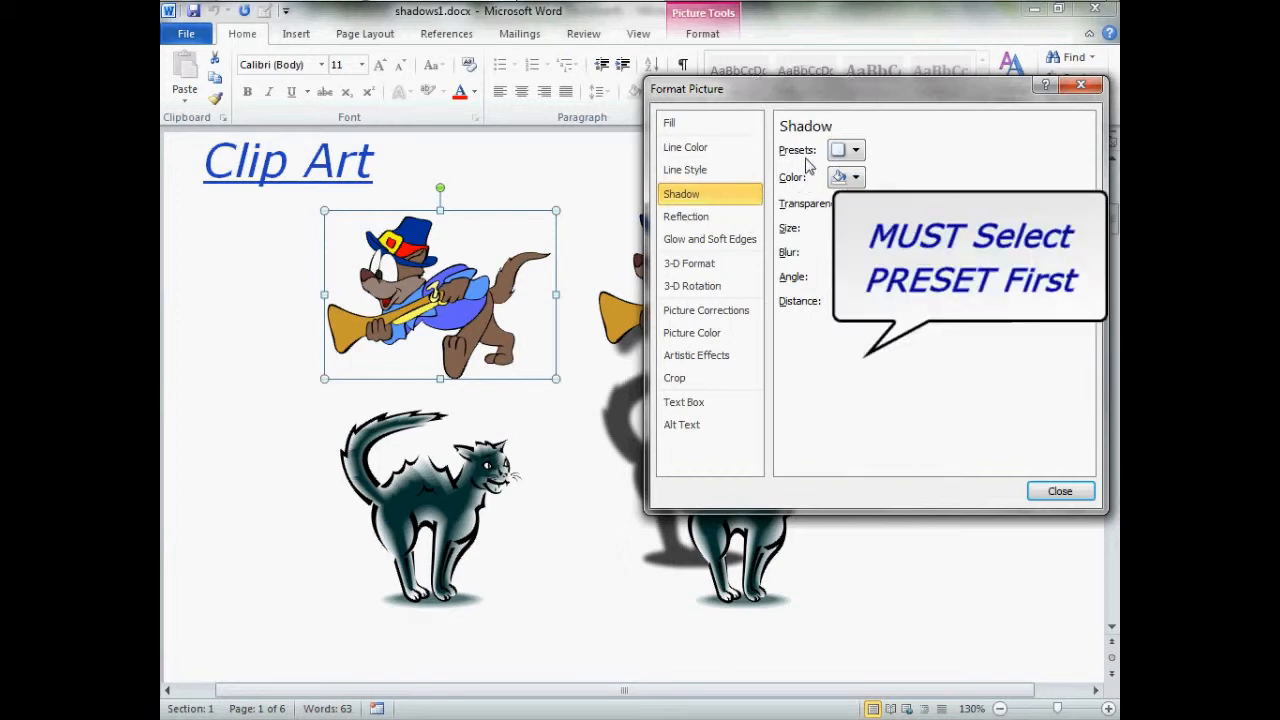
click(856, 150)
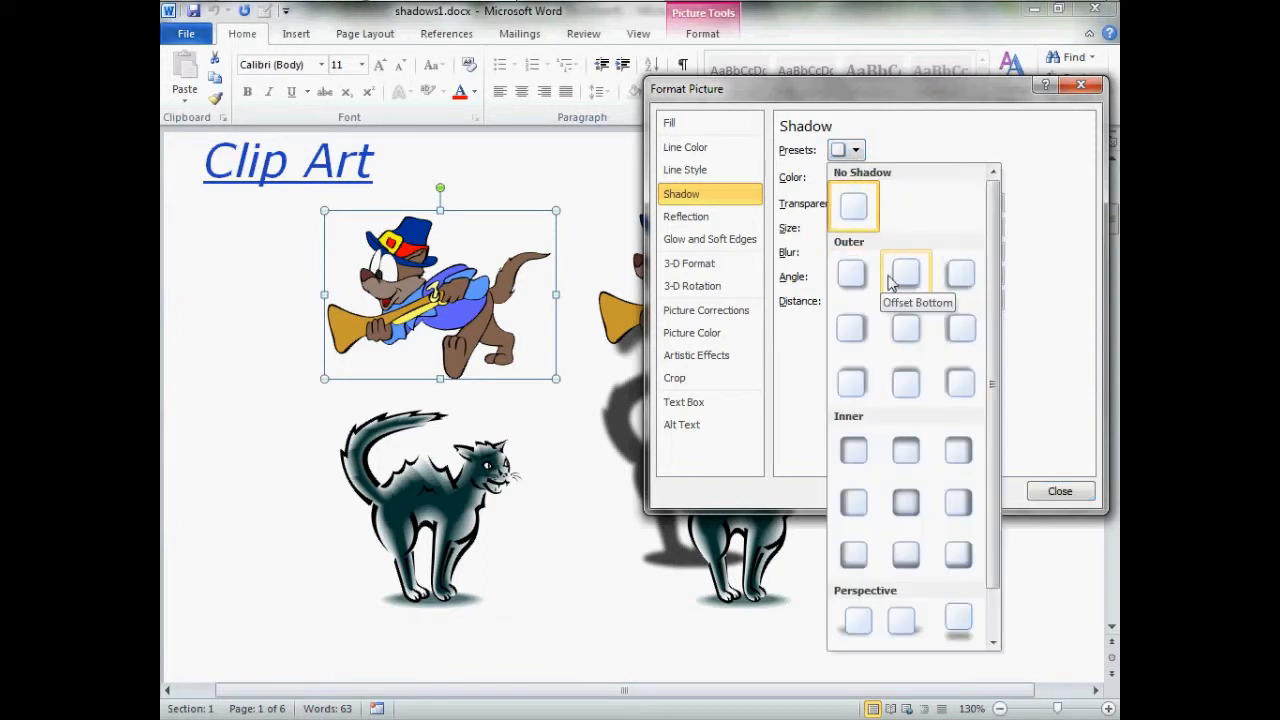
mouse_move(958, 383)
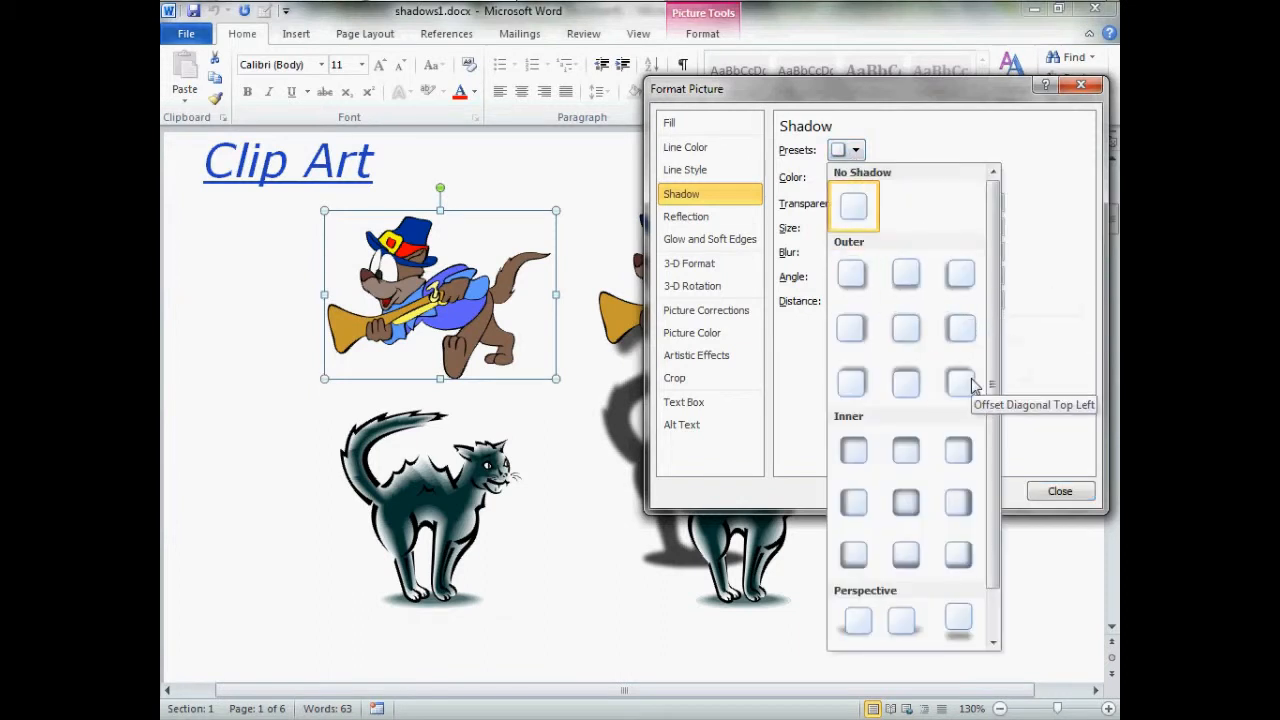
mouse_move(853, 381)
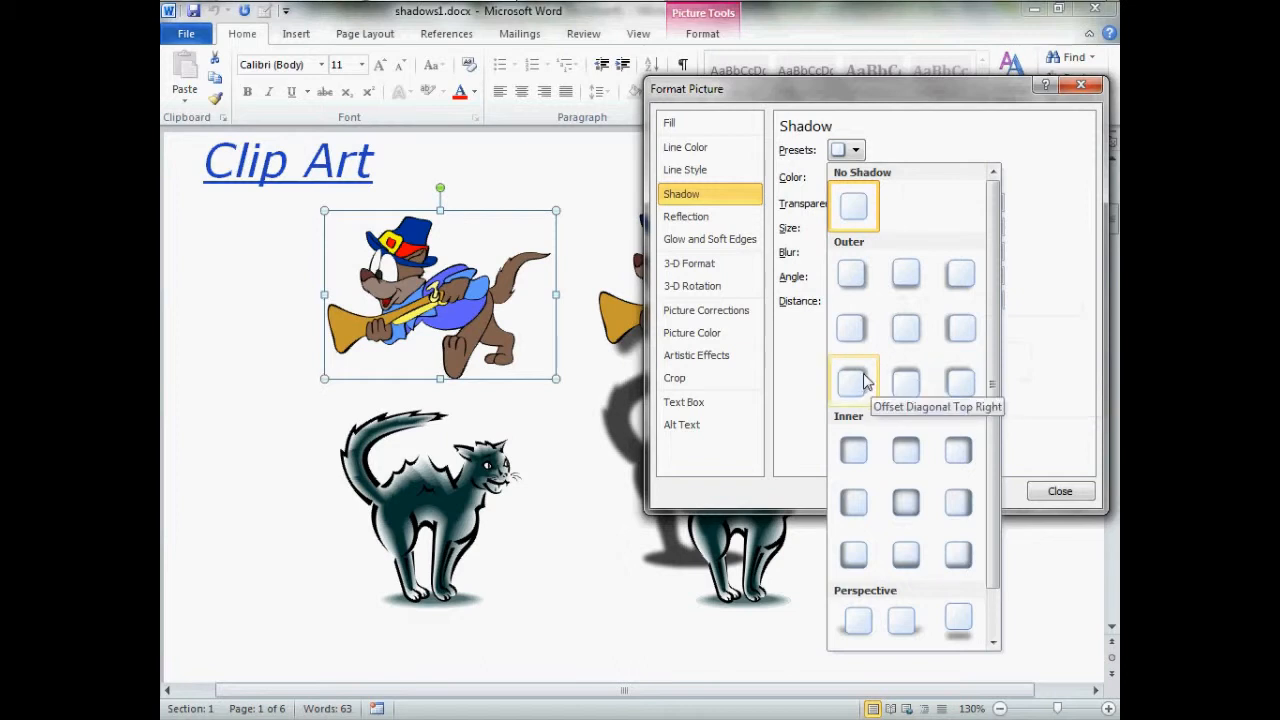
mouse_move(851, 275)
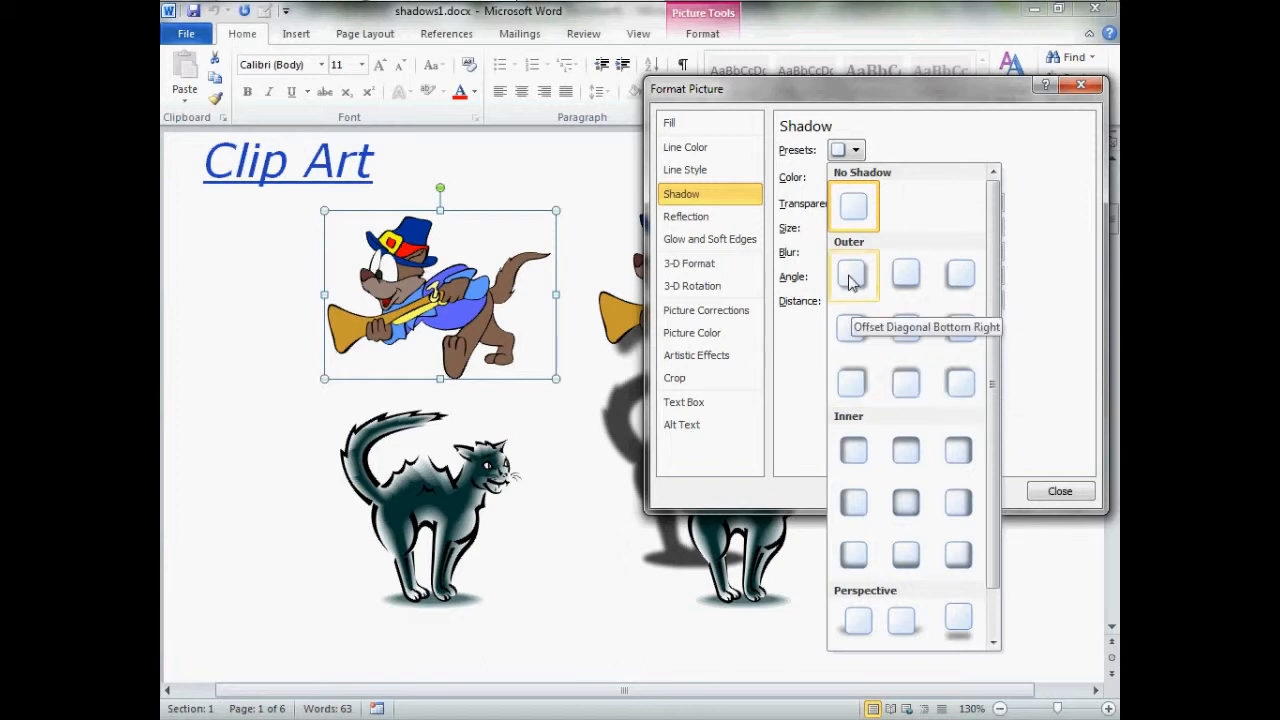
mouse_move(958, 328)
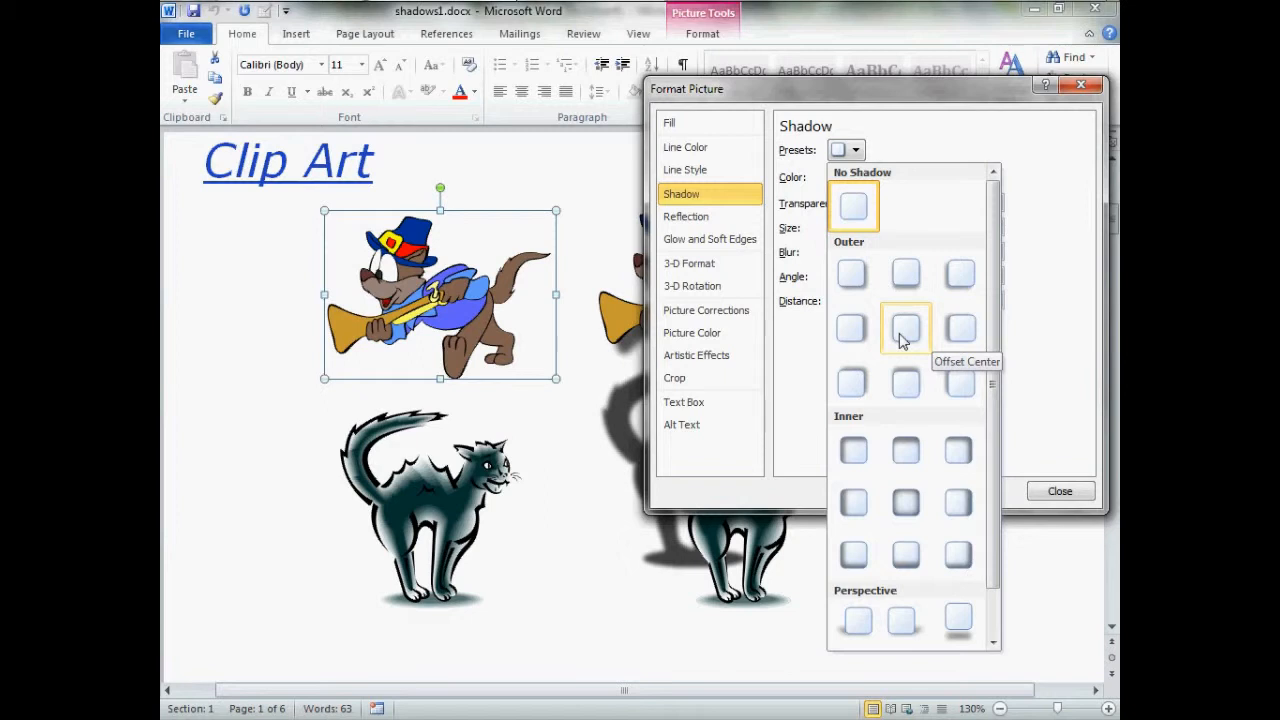
mouse_move(852, 274)
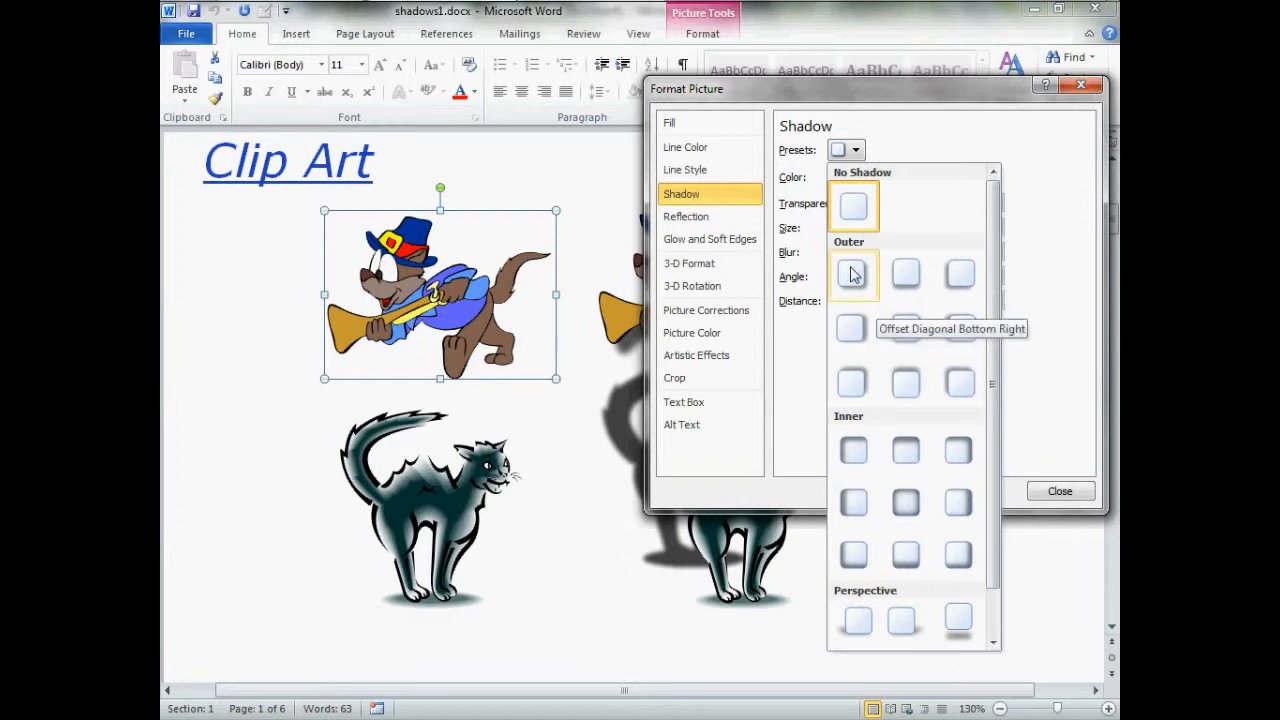
click(853, 275)
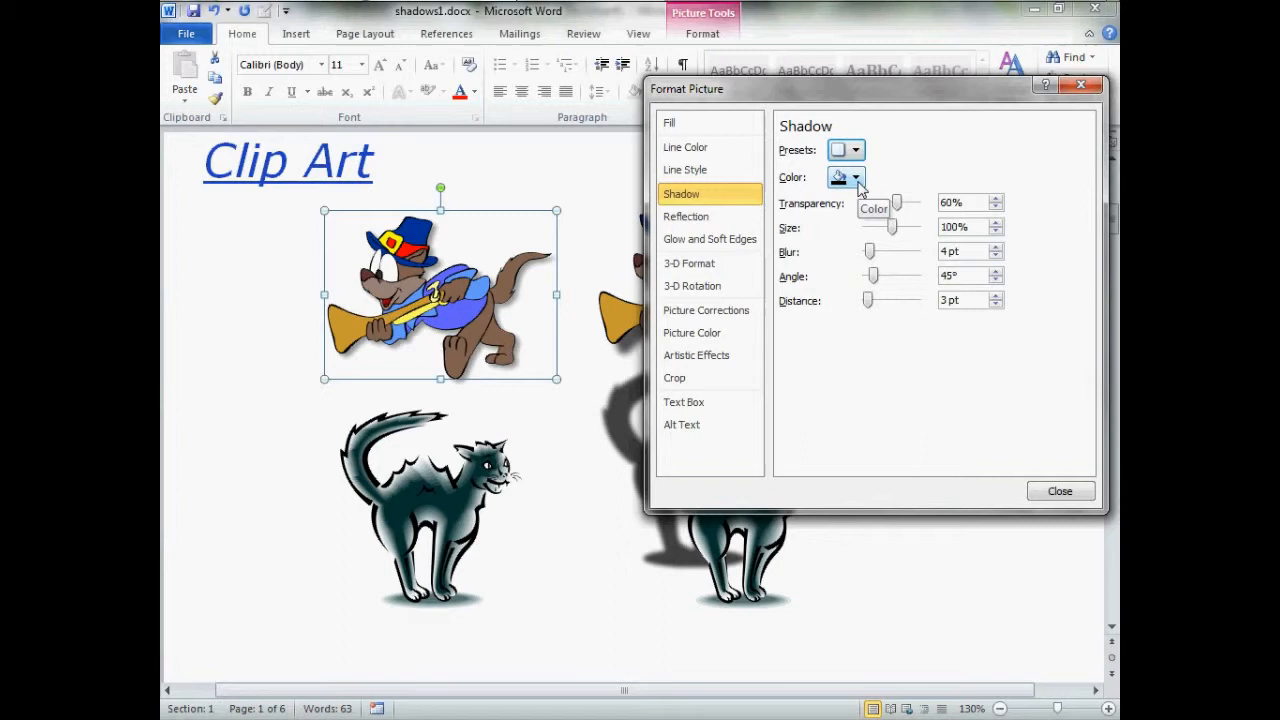
Pick a dark theme colour for the cat's shadow.
click(857, 177)
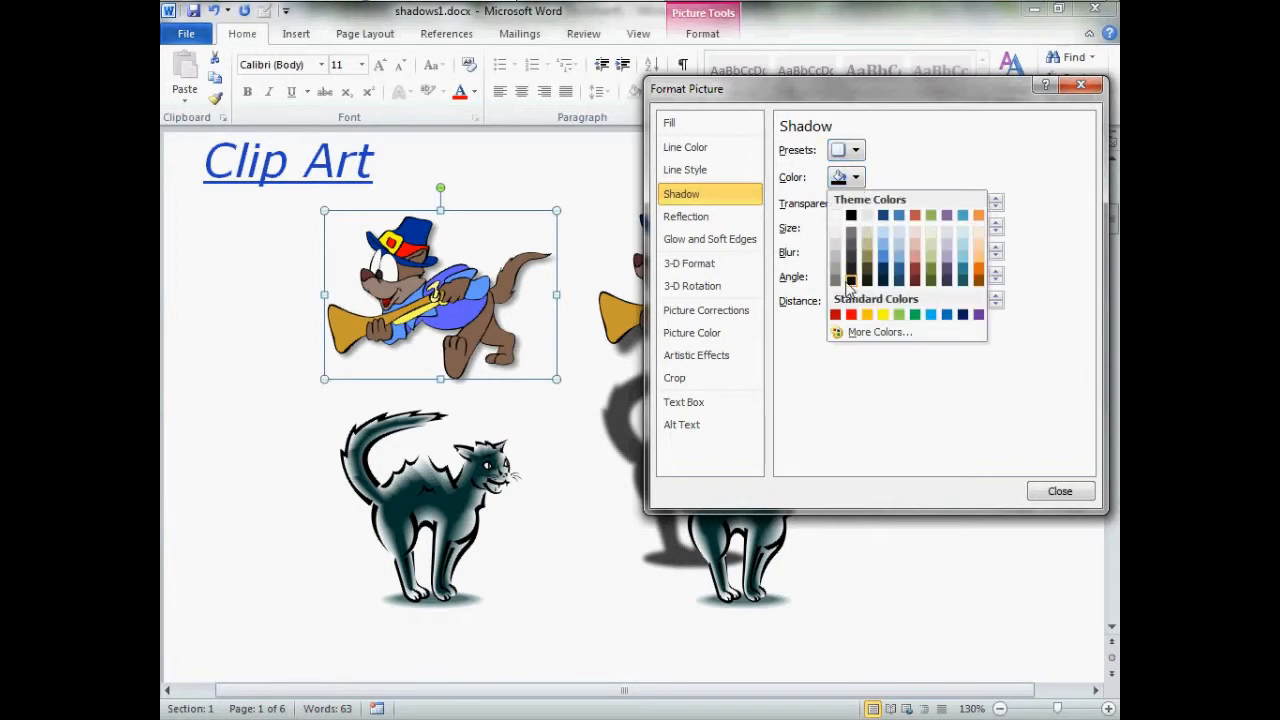
mouse_move(849, 279)
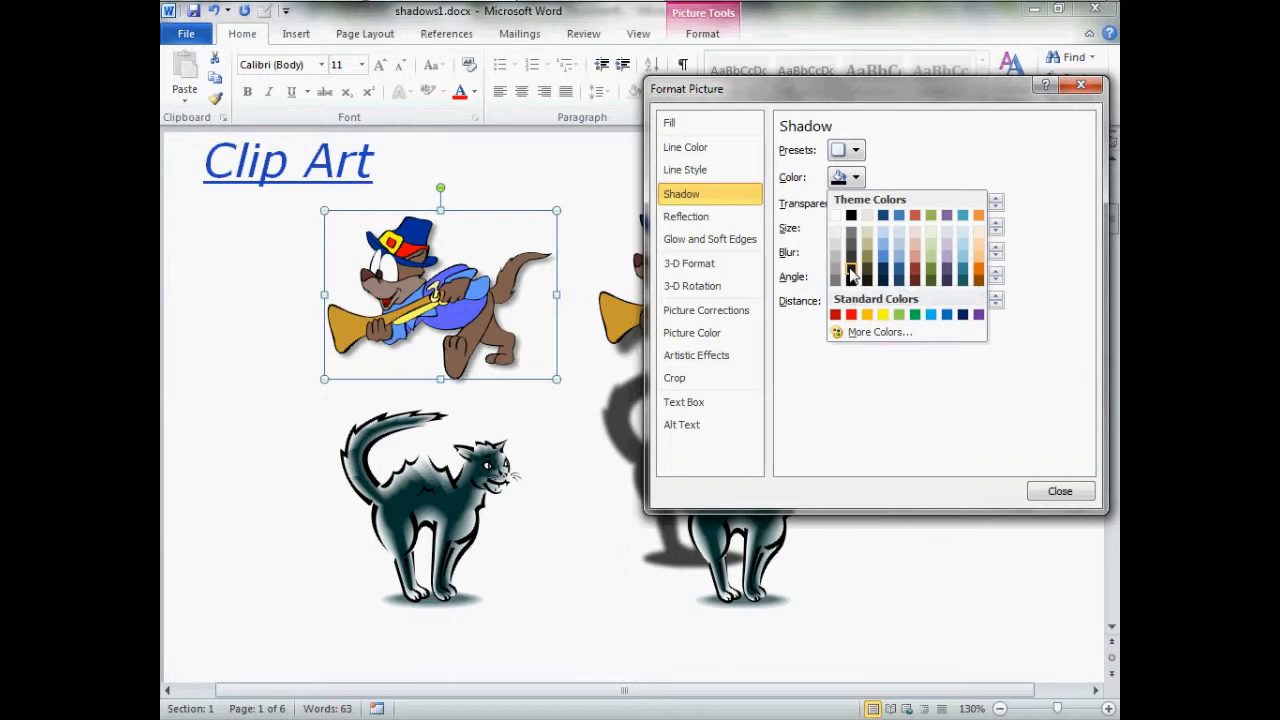
click(850, 277)
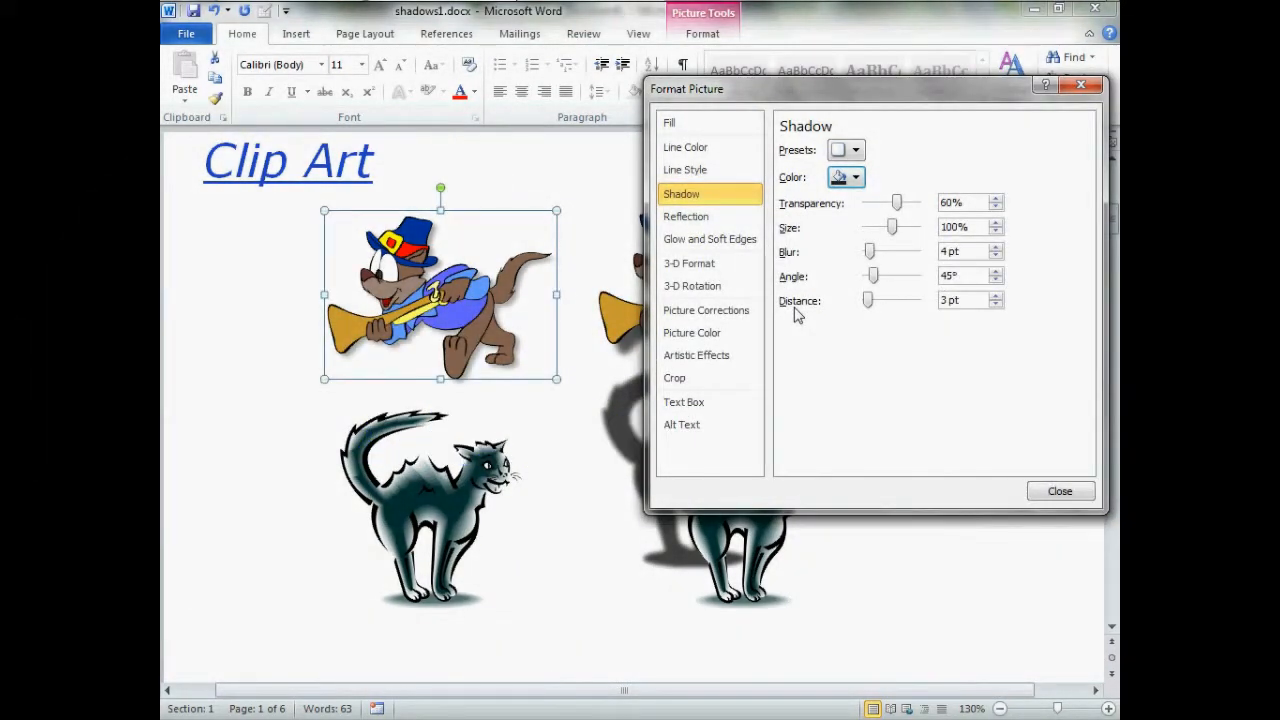
mouse_move(535, 318)
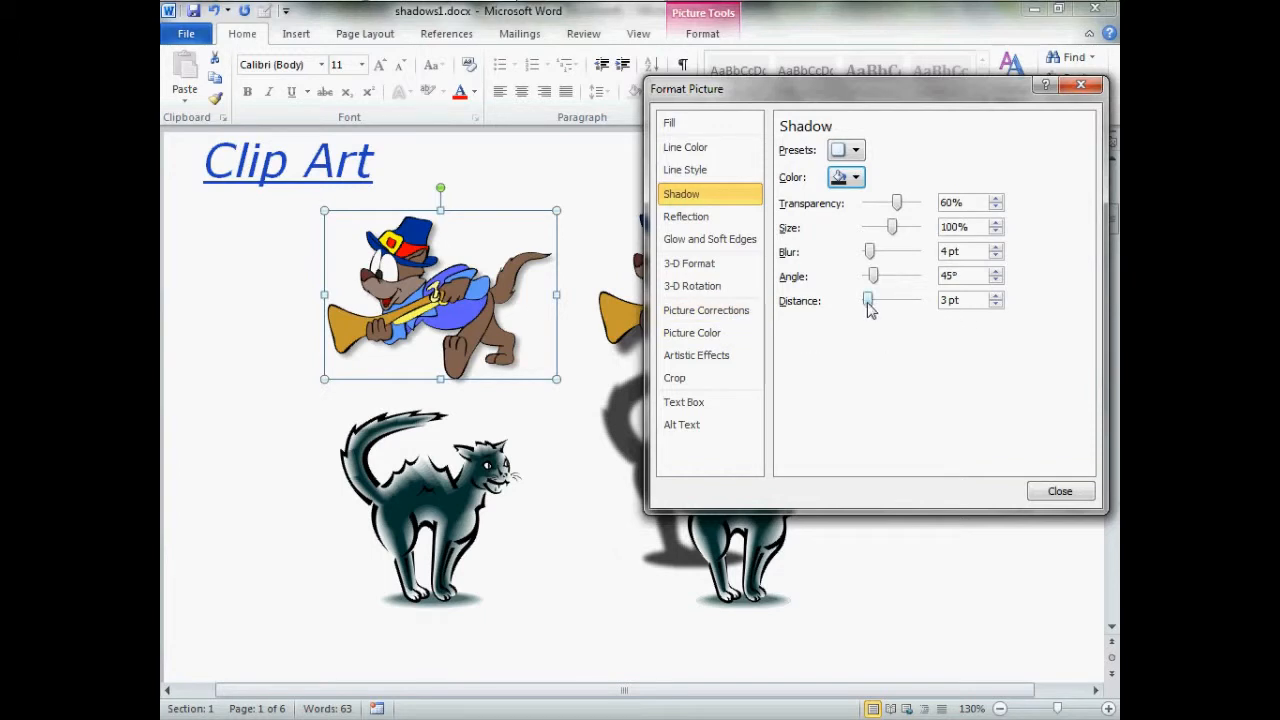
Try larger and zero shadow distances, then settle the distance at 3 pt.
drag(868, 300, 875, 300)
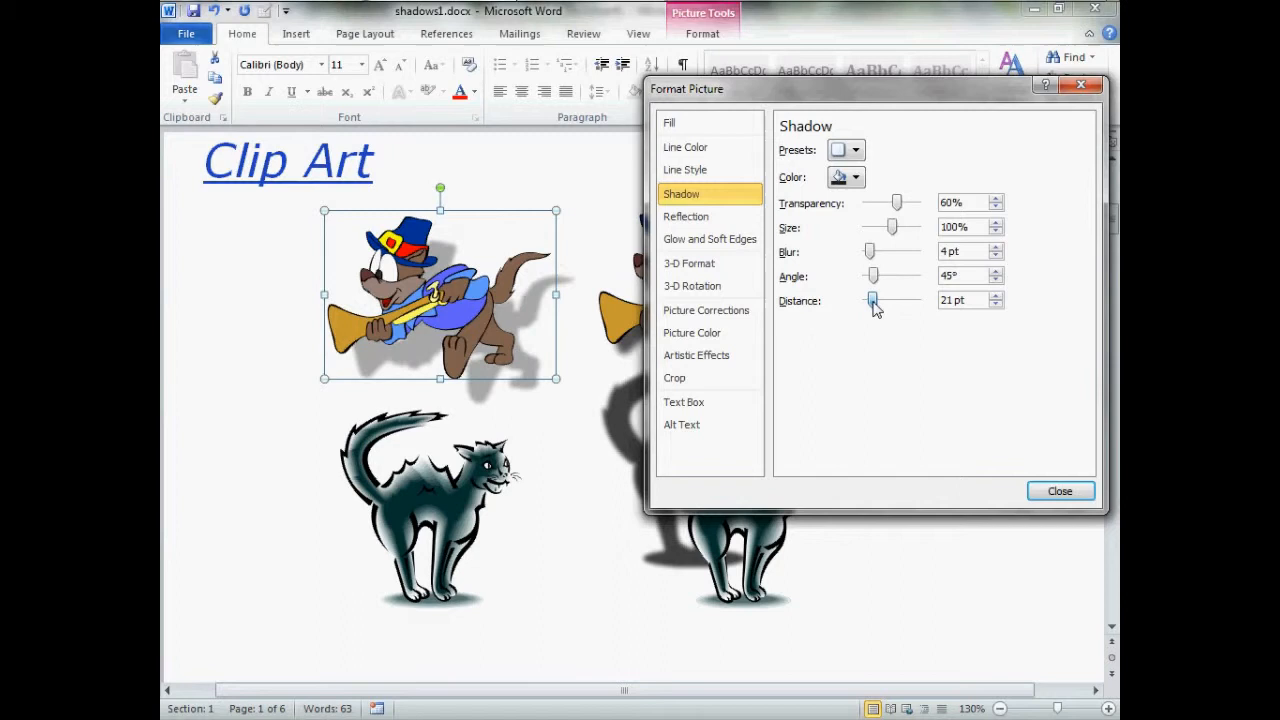
drag(872, 301, 895, 301)
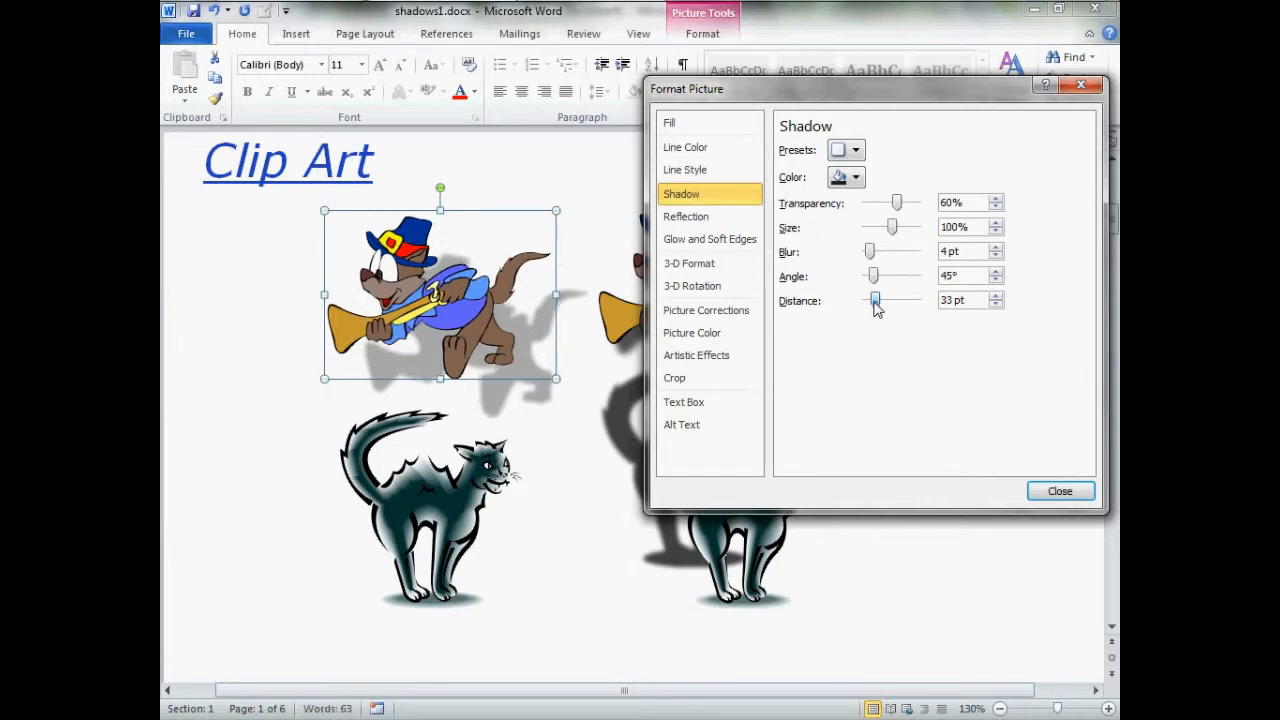
drag(910, 300, 870, 300)
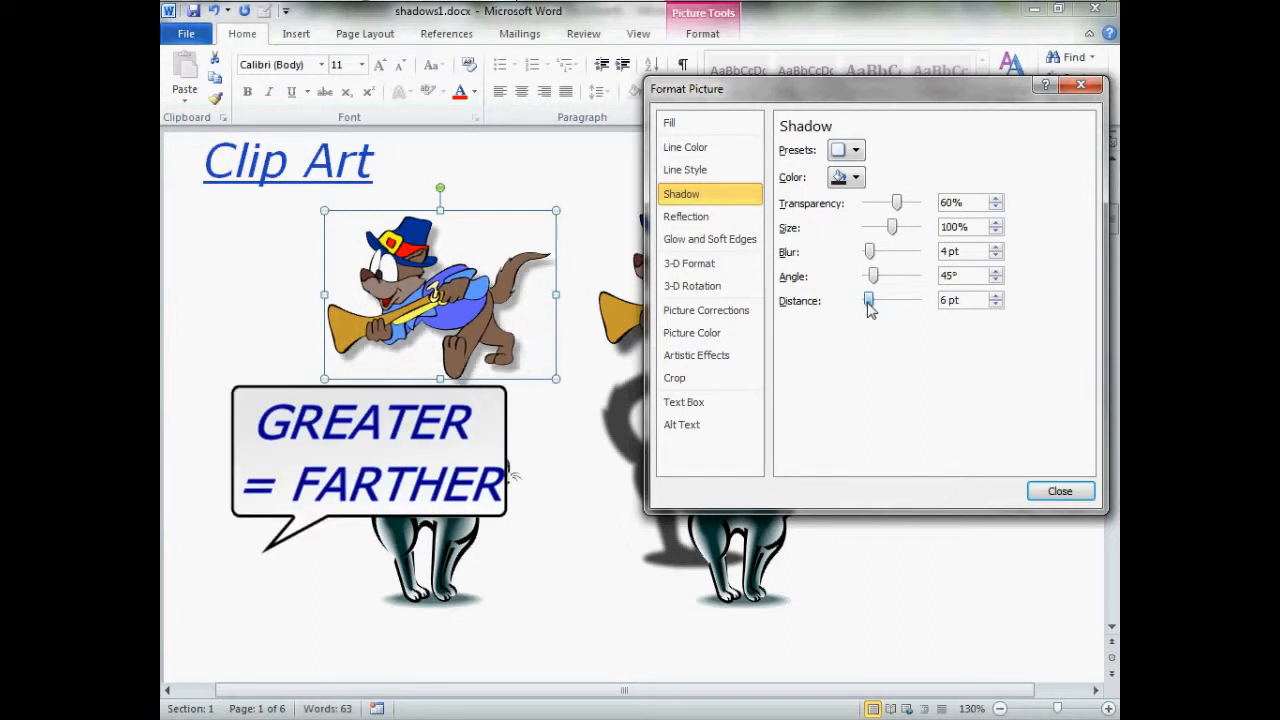
drag(869, 300, 867, 300)
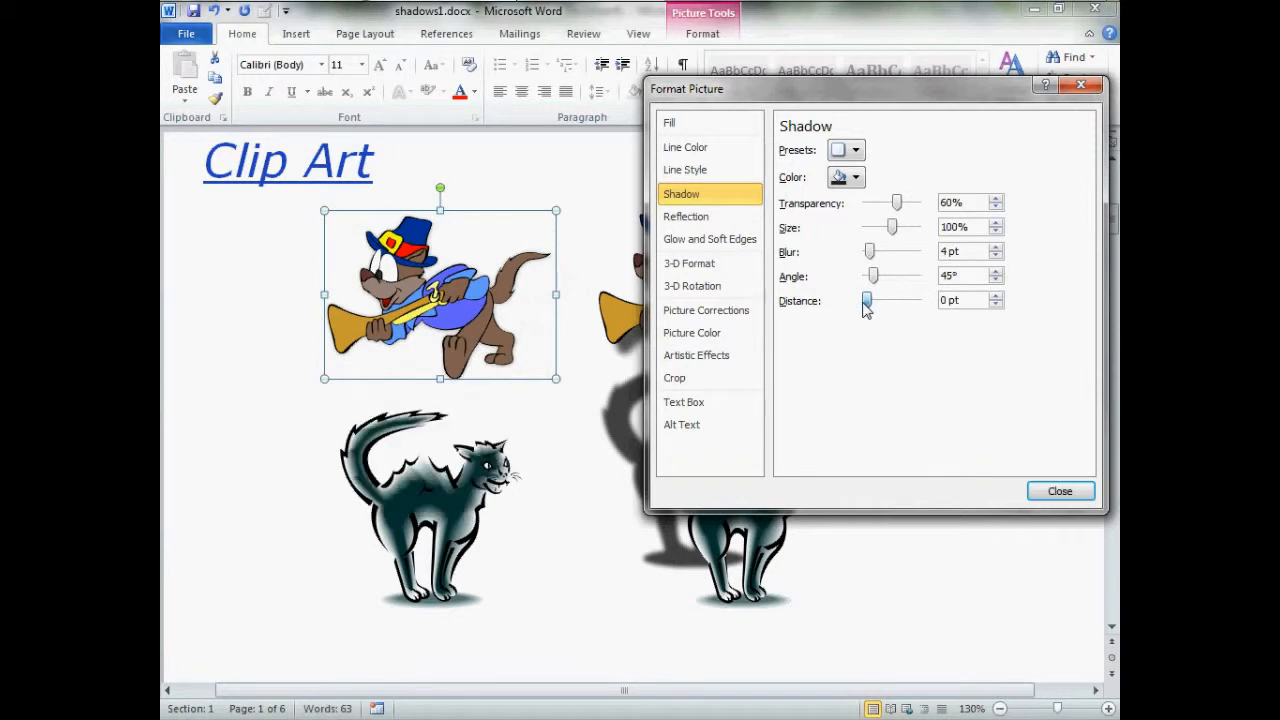
mouse_move(867, 308)
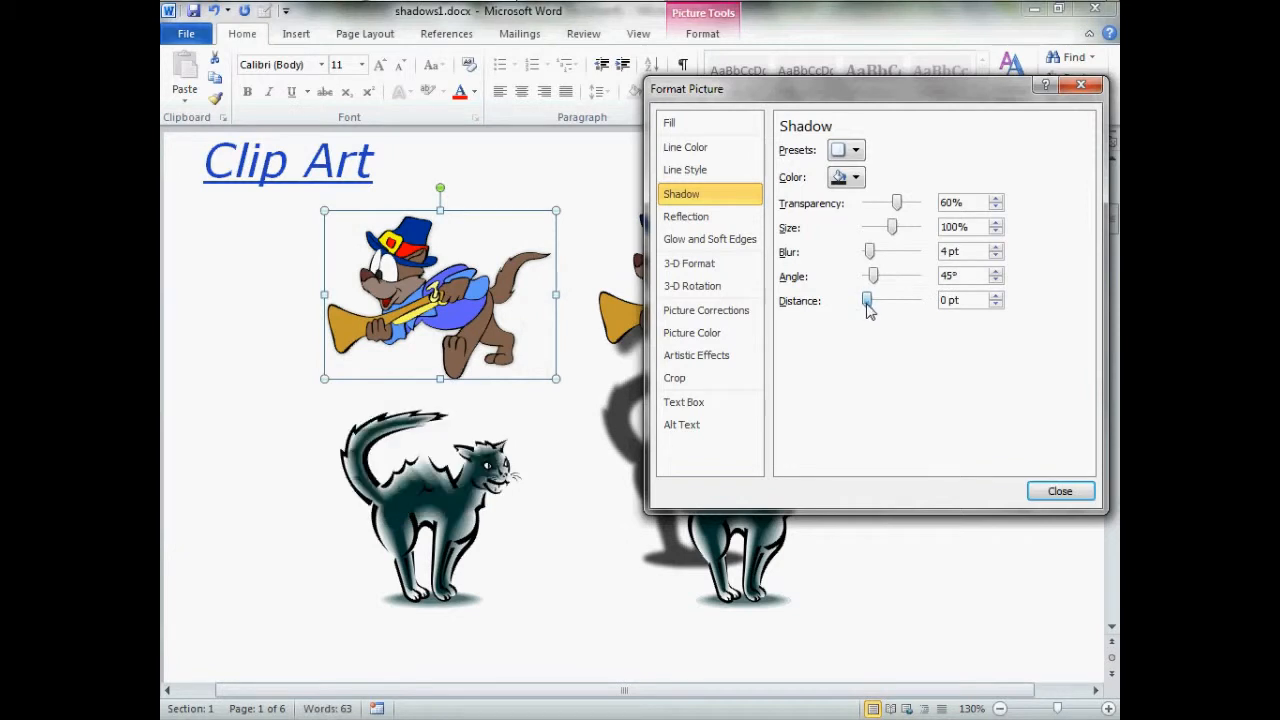
drag(867, 300, 873, 300)
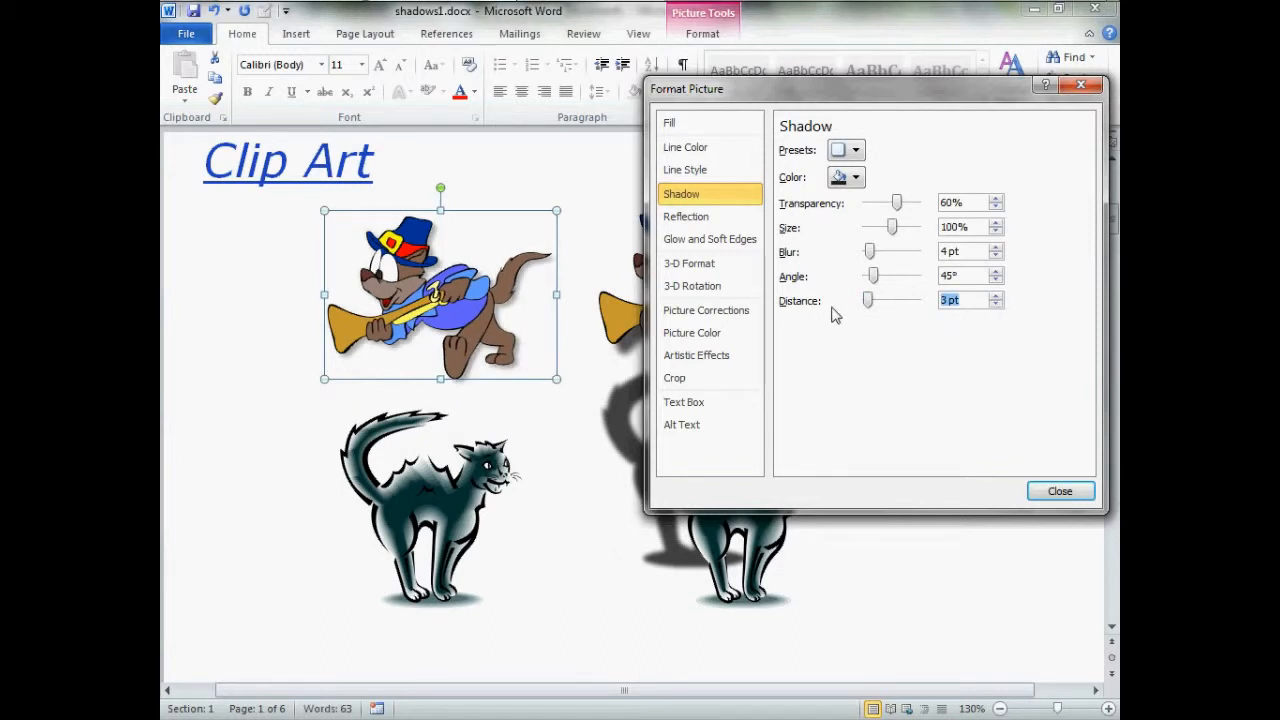
mouse_move(815, 293)
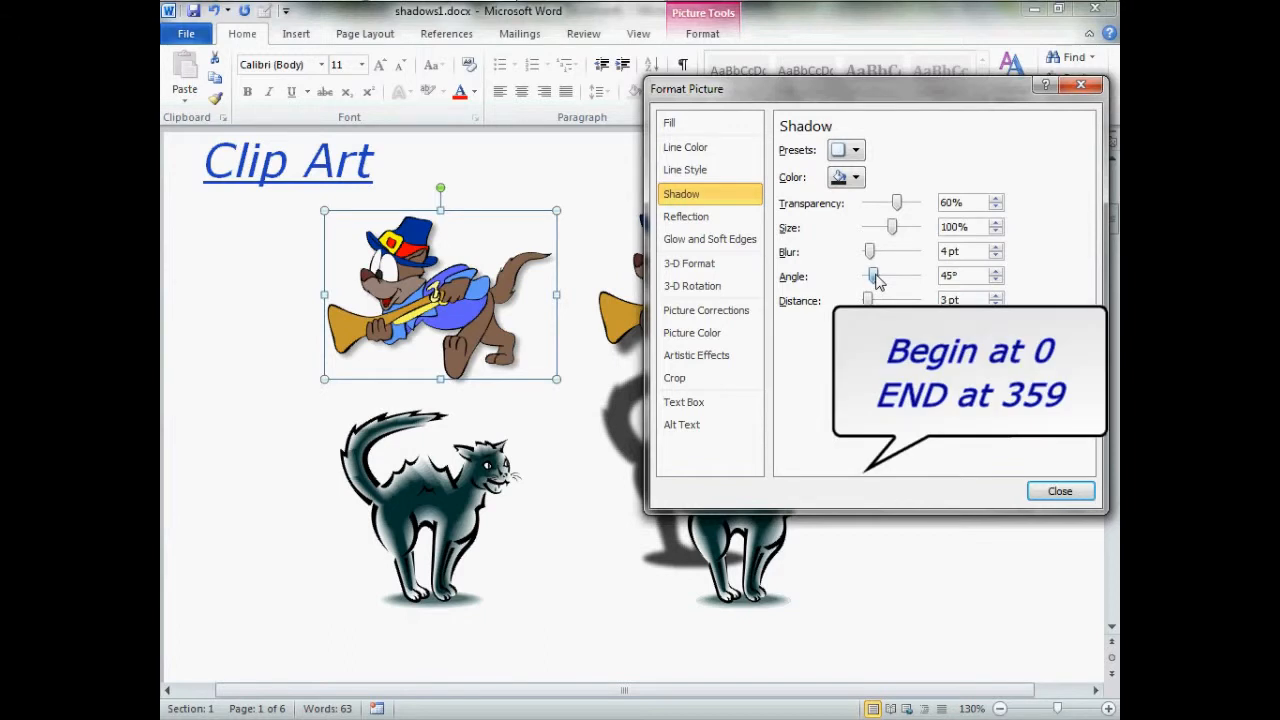
Set shadow distance to 14 pt and sweep the angle, leaving it at 34°.
drag(868, 275, 873, 275)
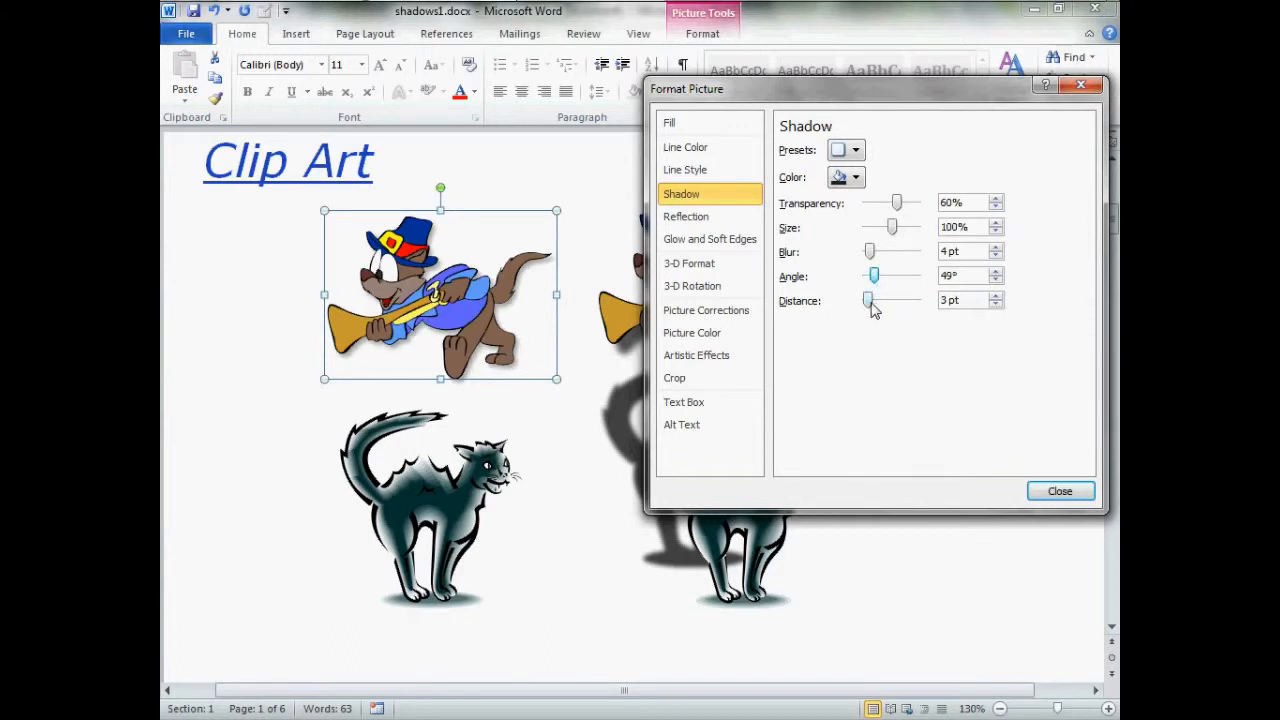
drag(868, 300, 895, 300)
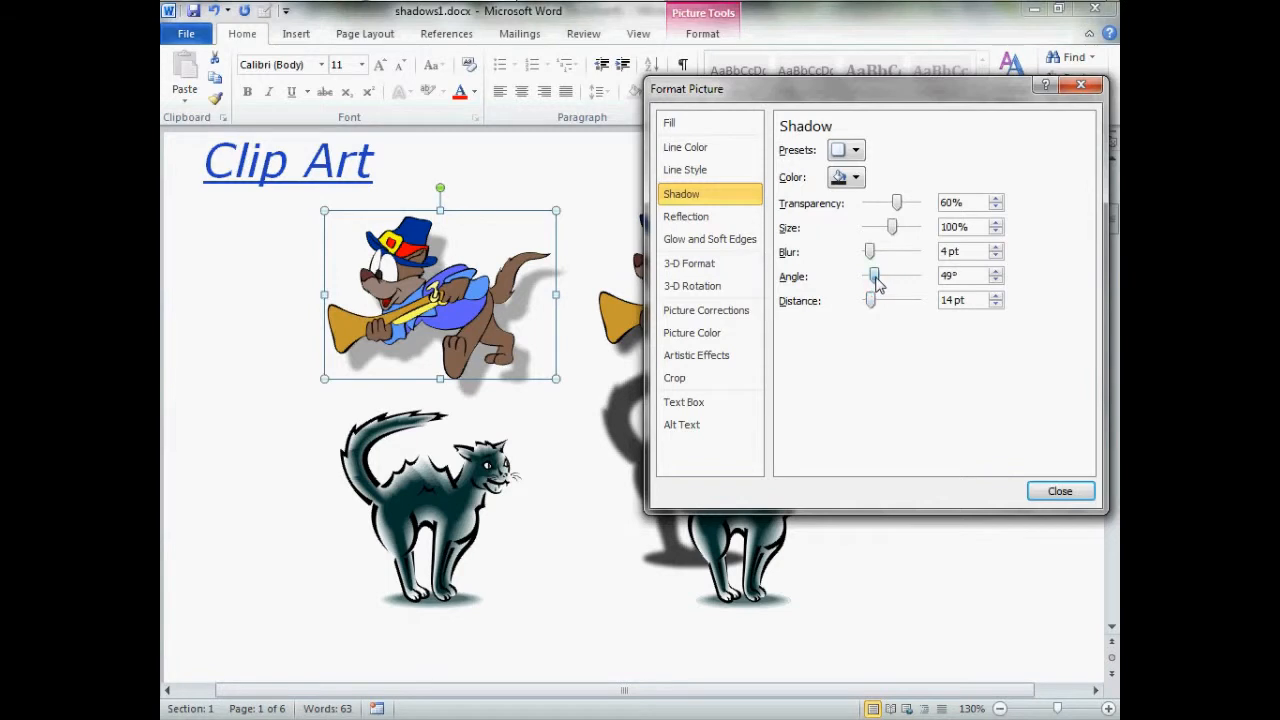
drag(873, 276, 885, 276)
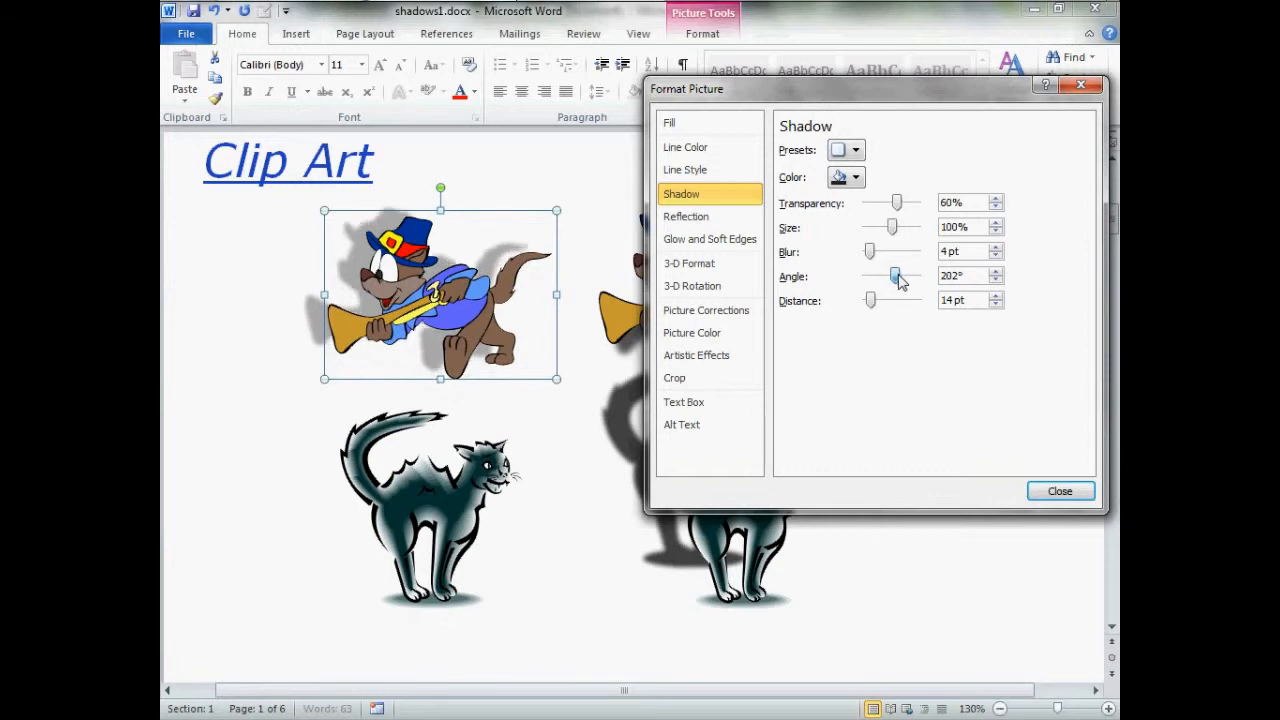
drag(895, 276, 910, 276)
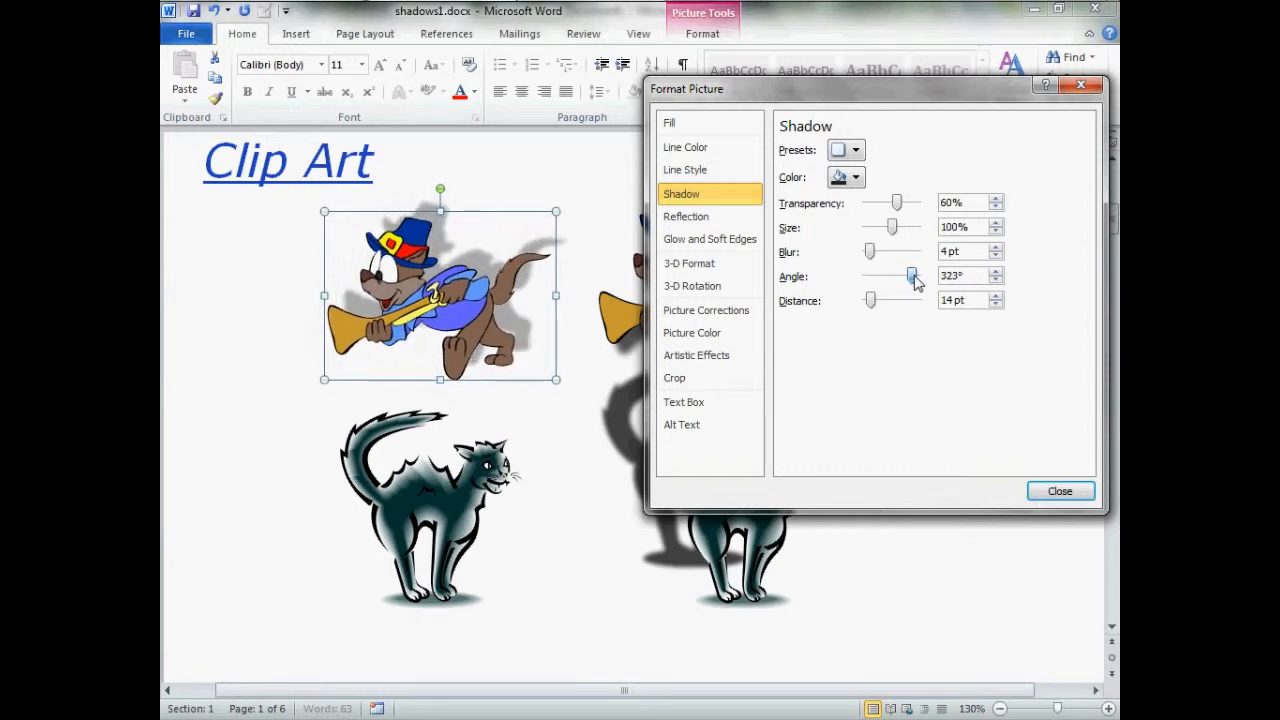
drag(910, 275, 917, 275)
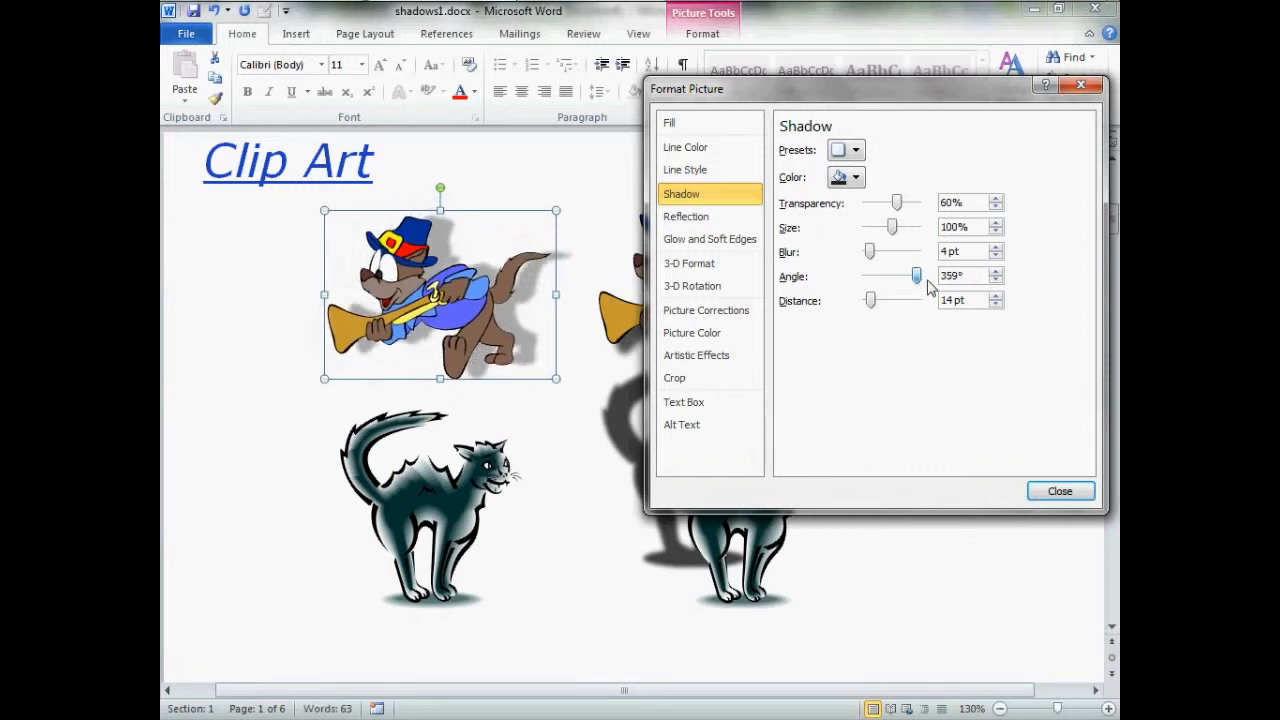
drag(918, 275, 872, 275)
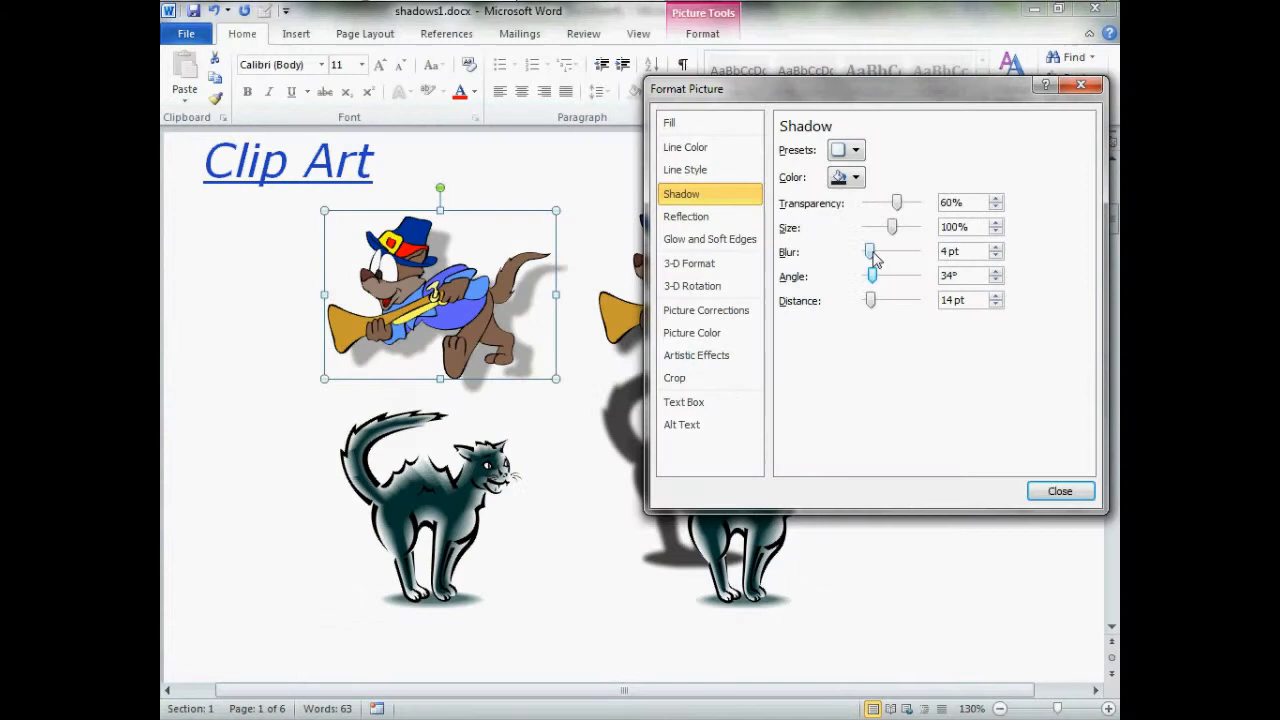
Make the shadow fully sharp, then step the blur gradually softer.
drag(872, 251, 868, 251)
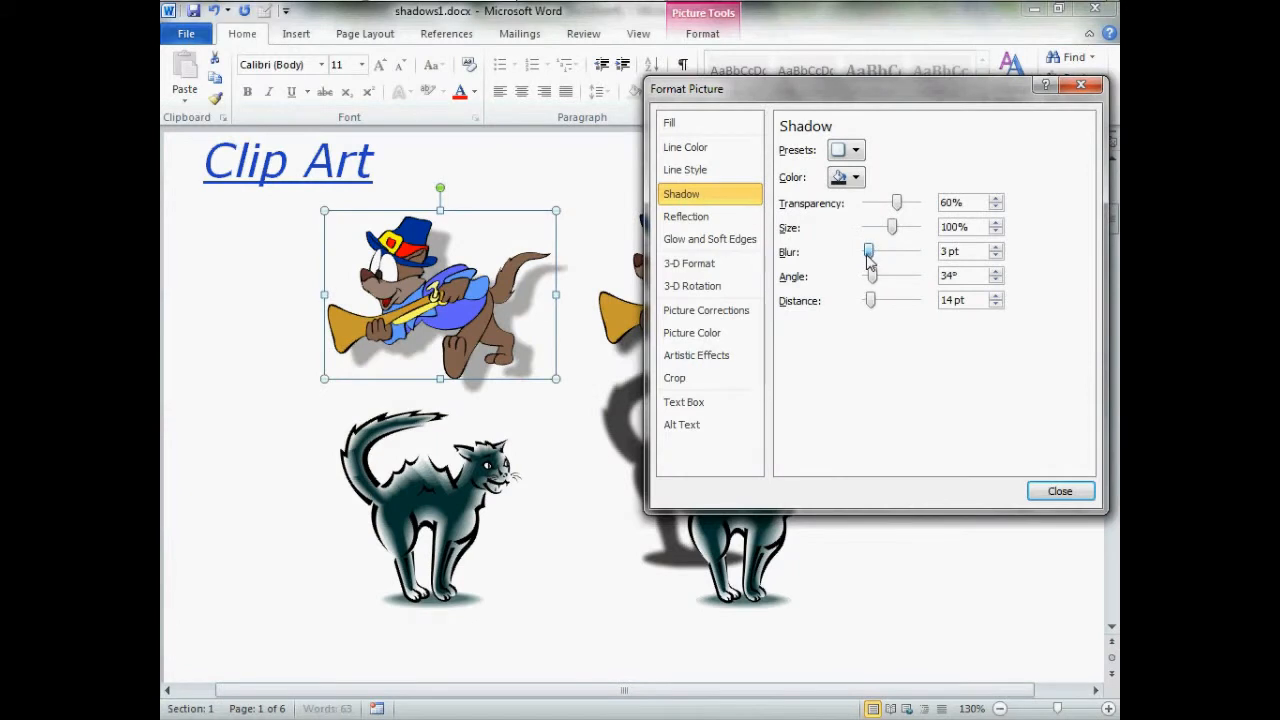
drag(870, 251, 865, 251)
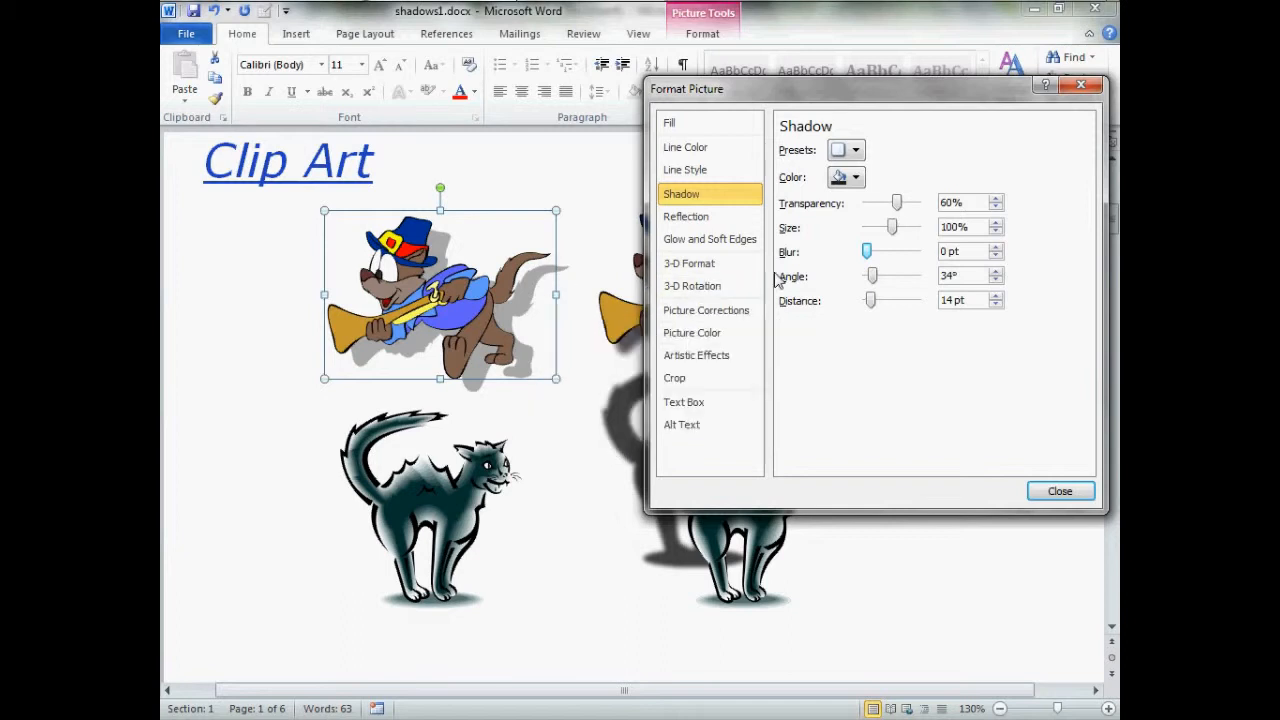
drag(866, 251, 870, 251)
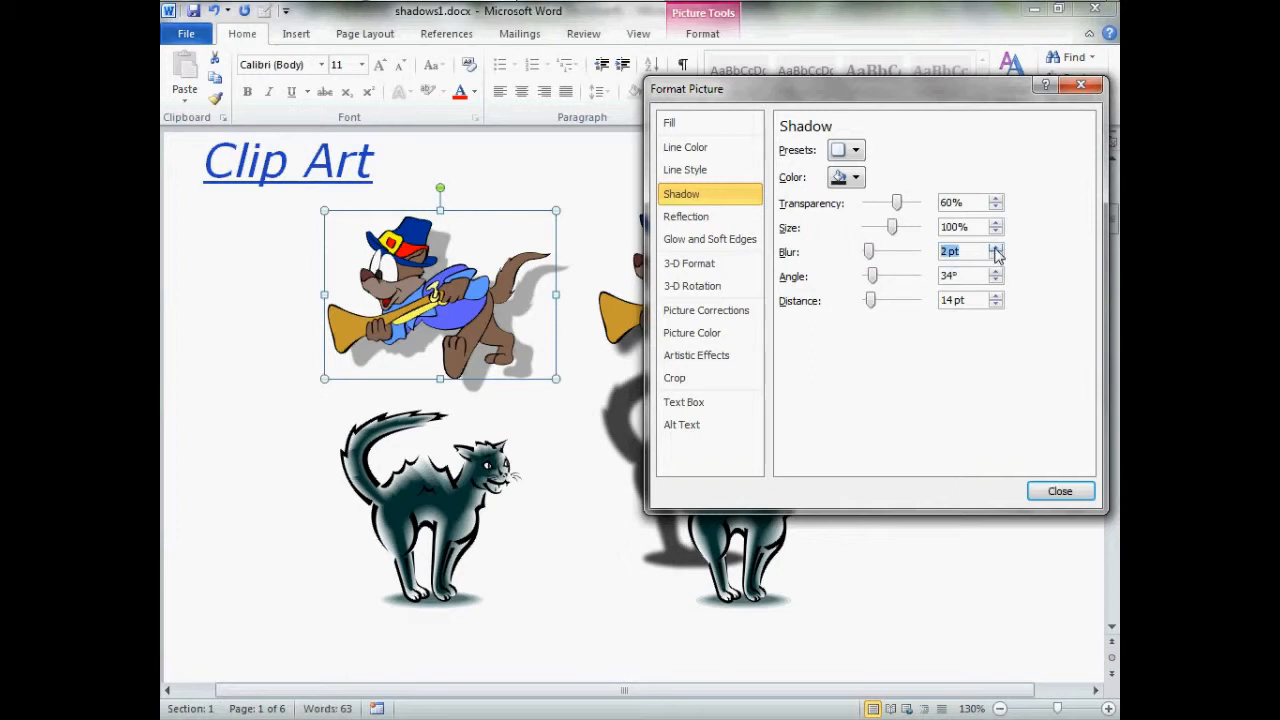
click(996, 247)
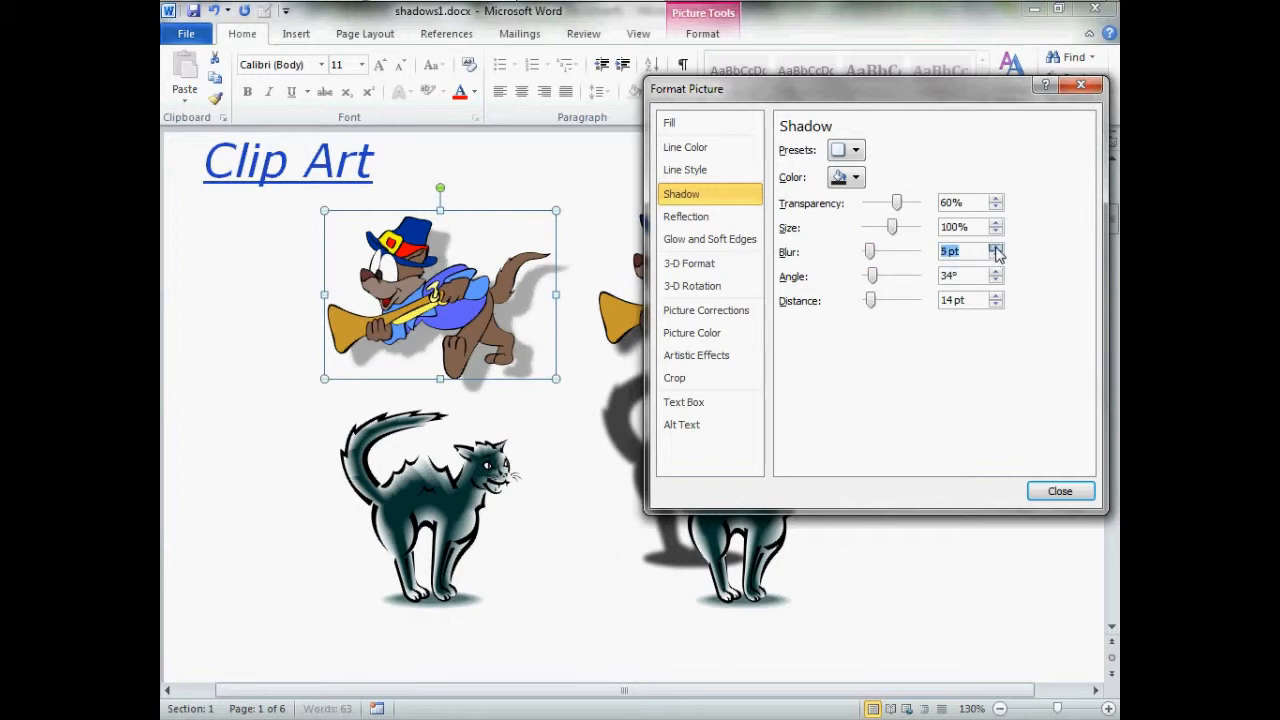
click(996, 246)
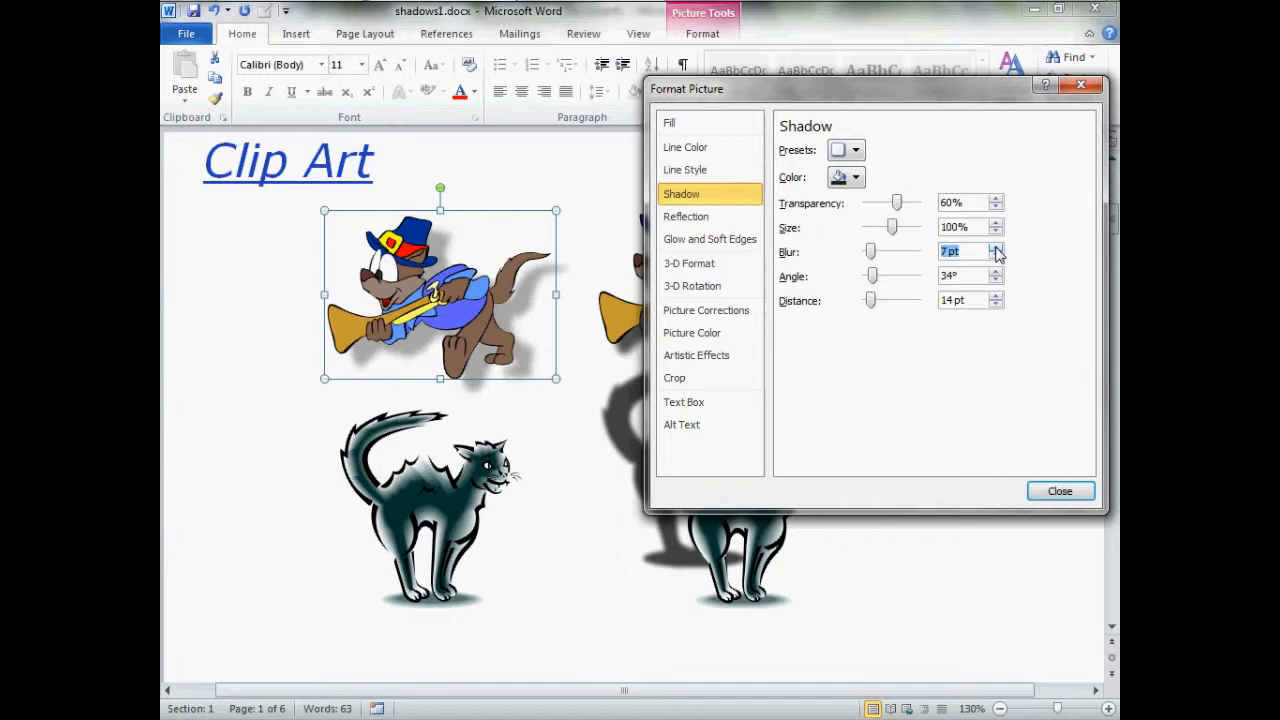
click(997, 247)
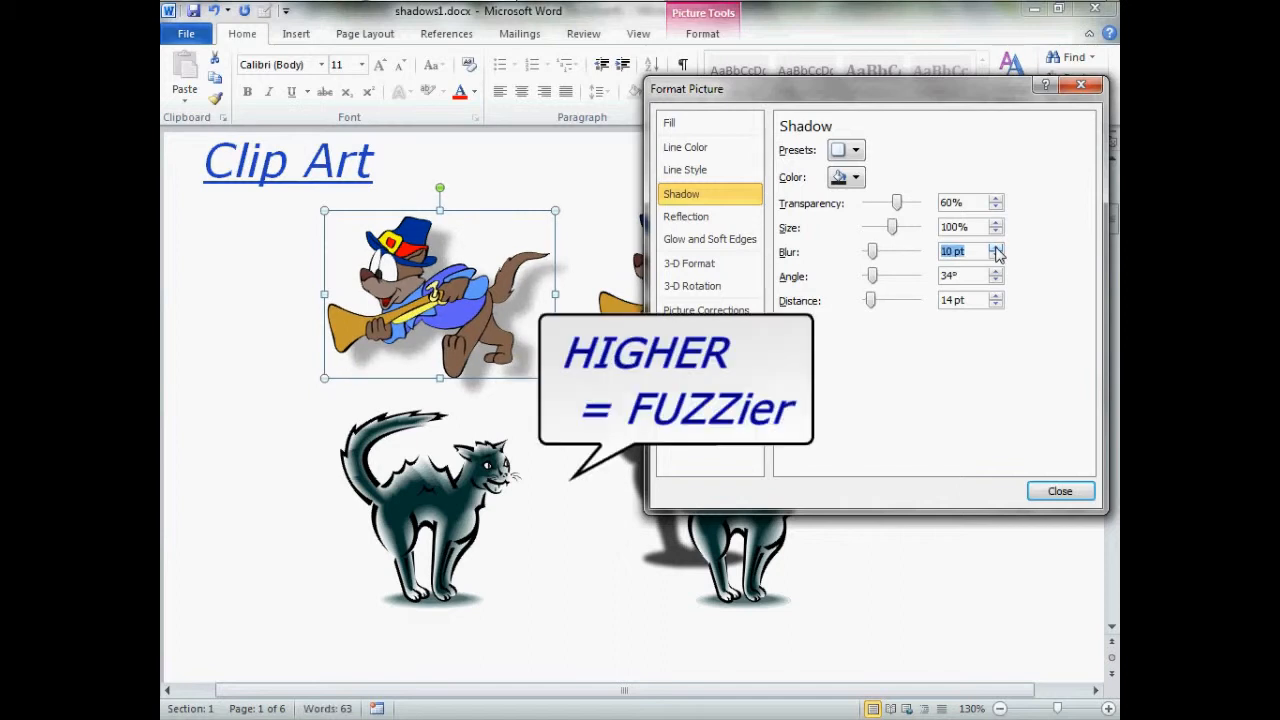
click(996, 246)
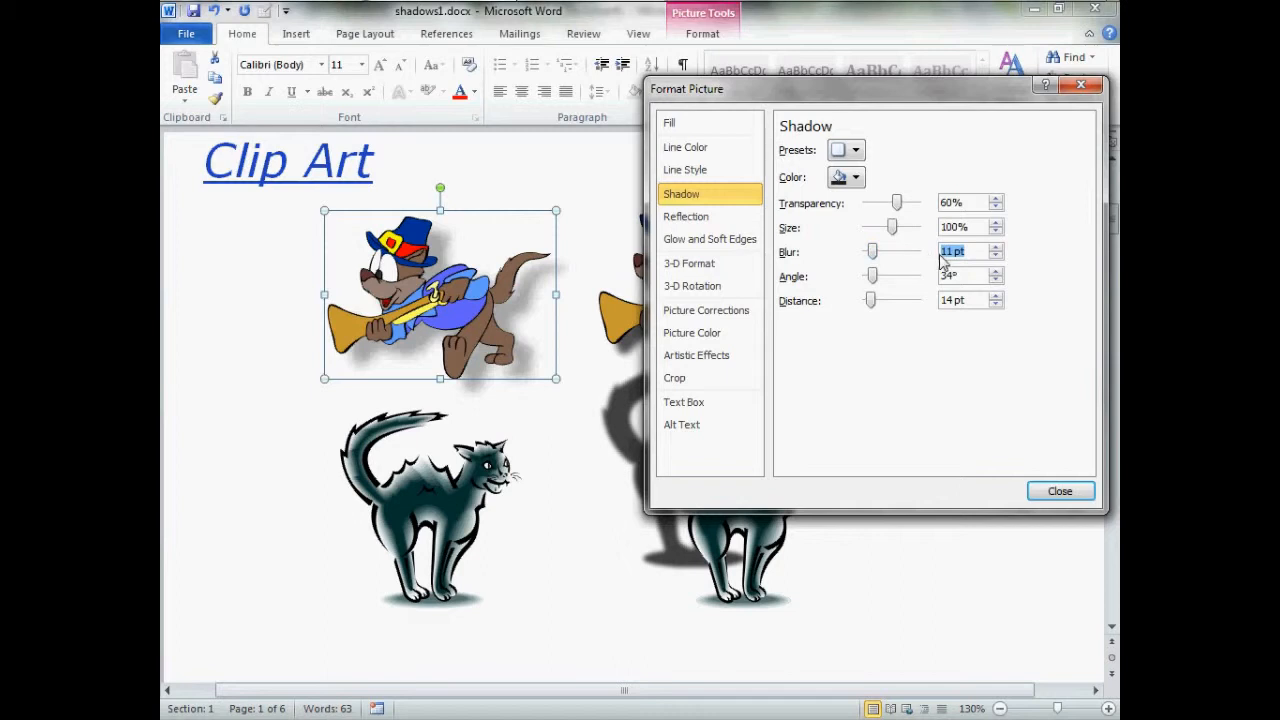
click(996, 247)
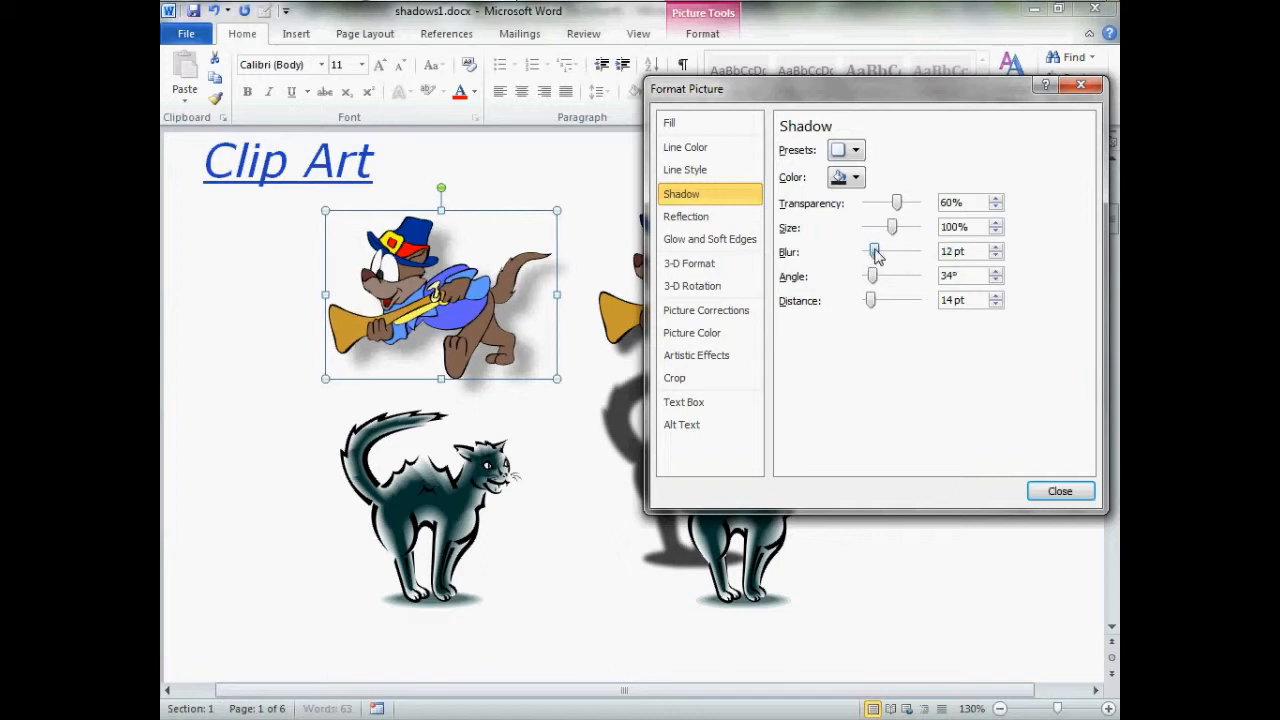
Test heavy and zero blur, then set the shadow blur to 4 pt.
drag(875, 251, 895, 251)
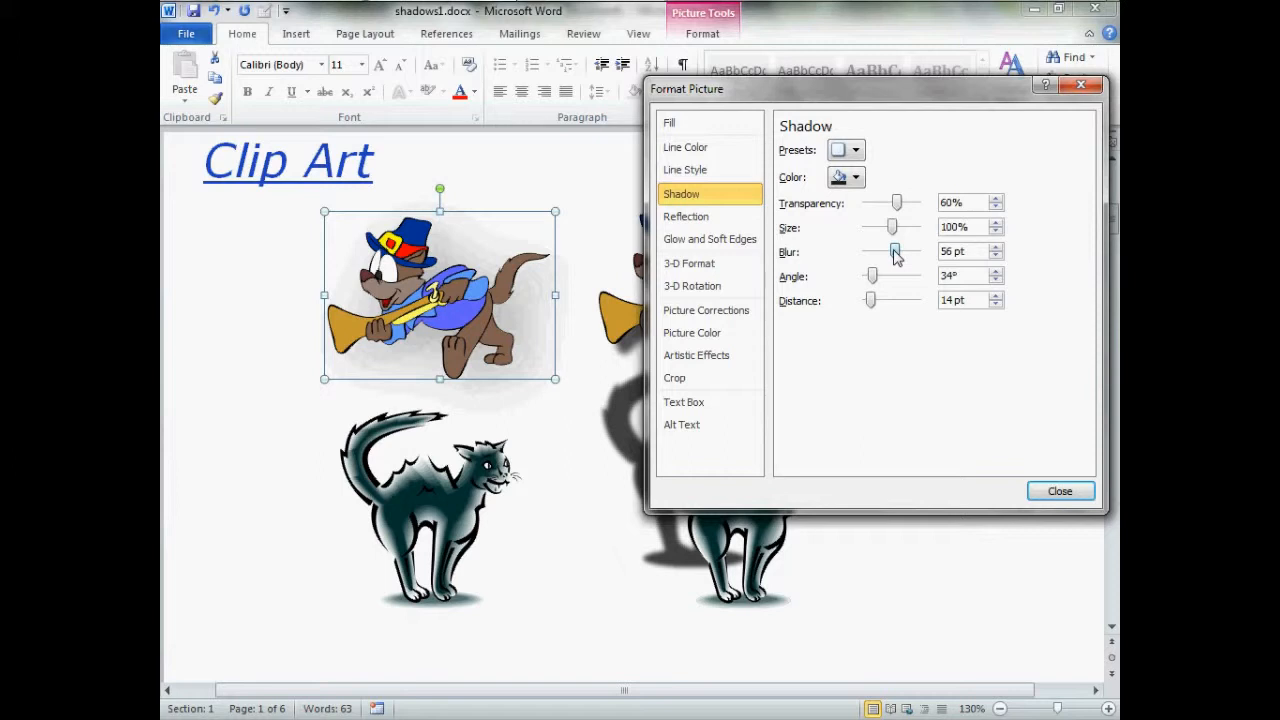
drag(893, 251, 874, 251)
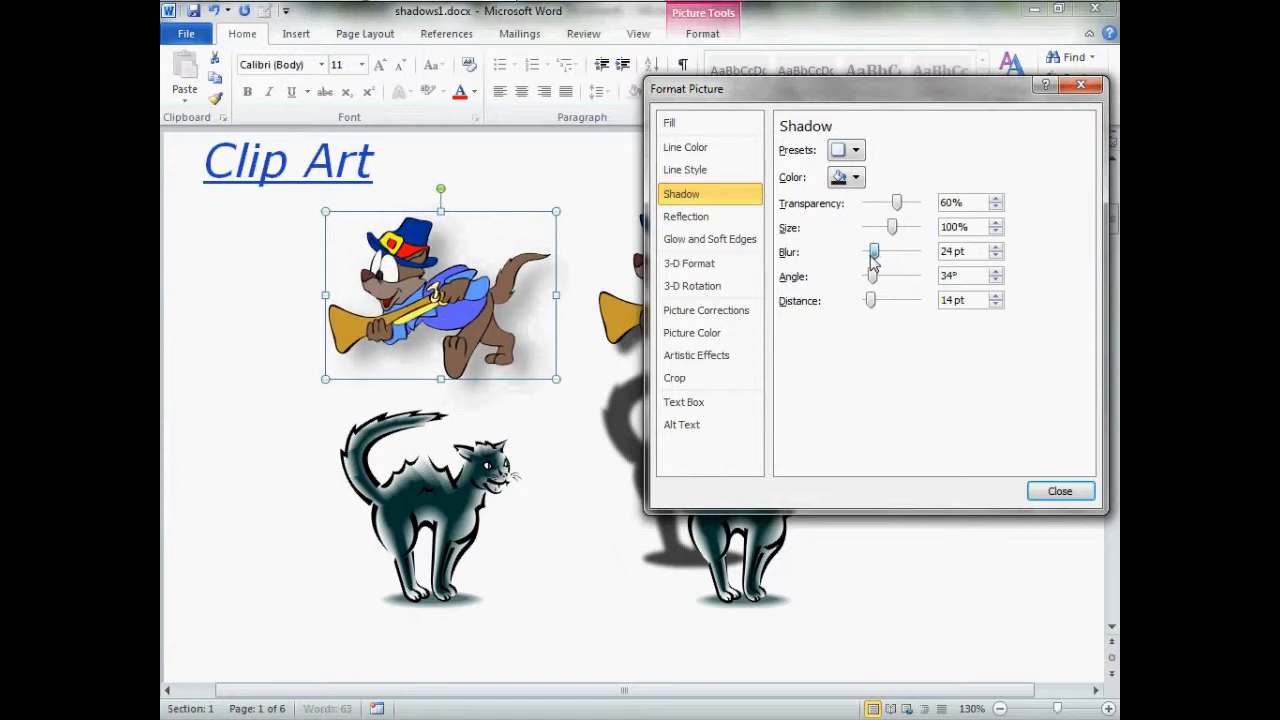
drag(877, 251, 866, 251)
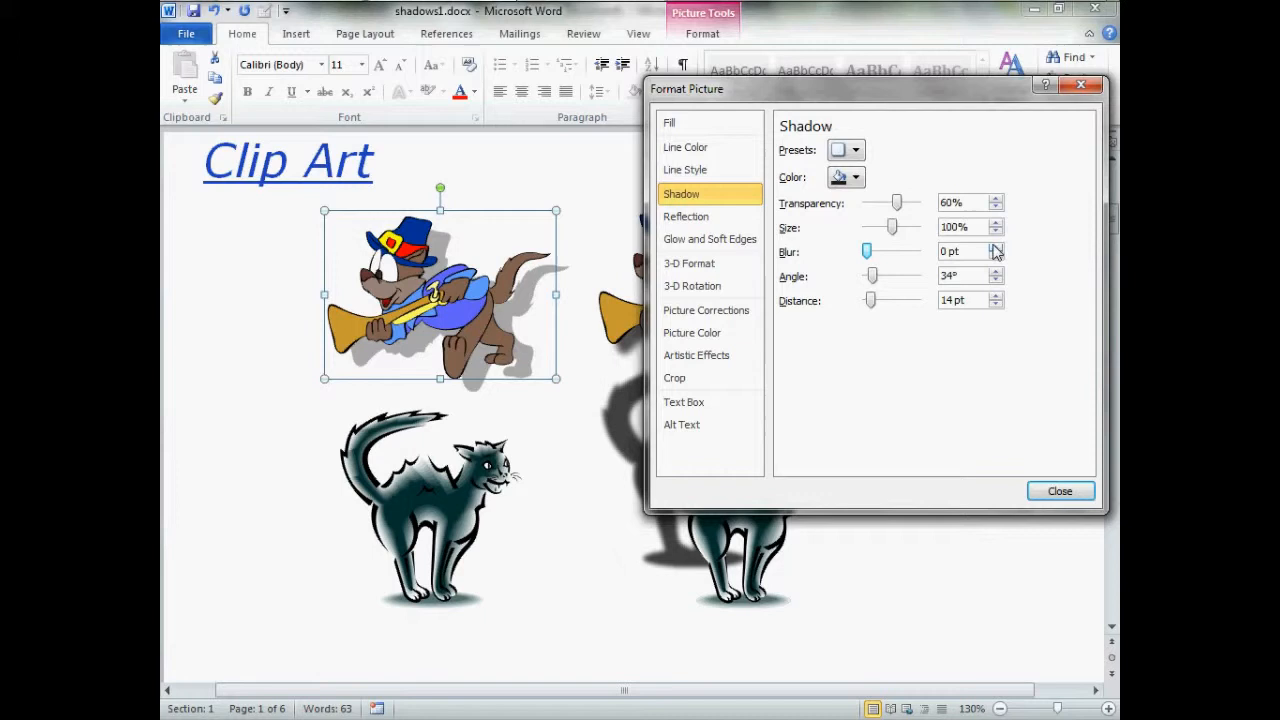
click(998, 246)
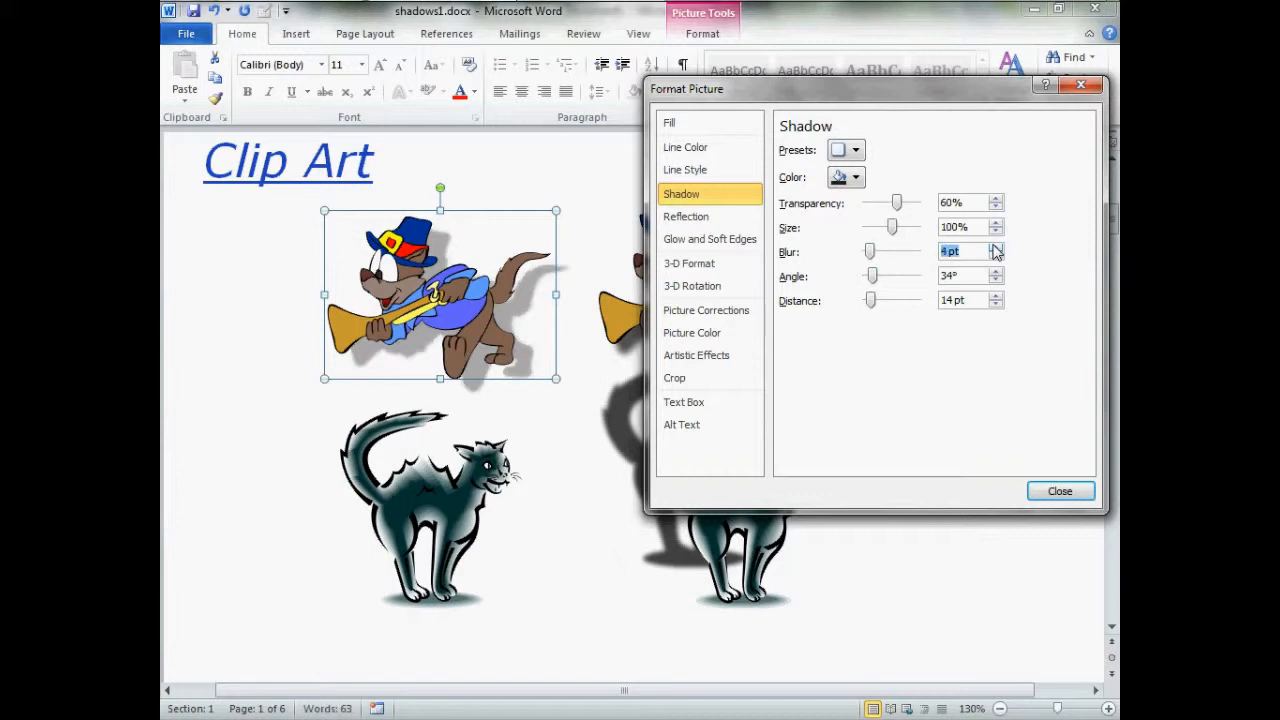
click(996, 247)
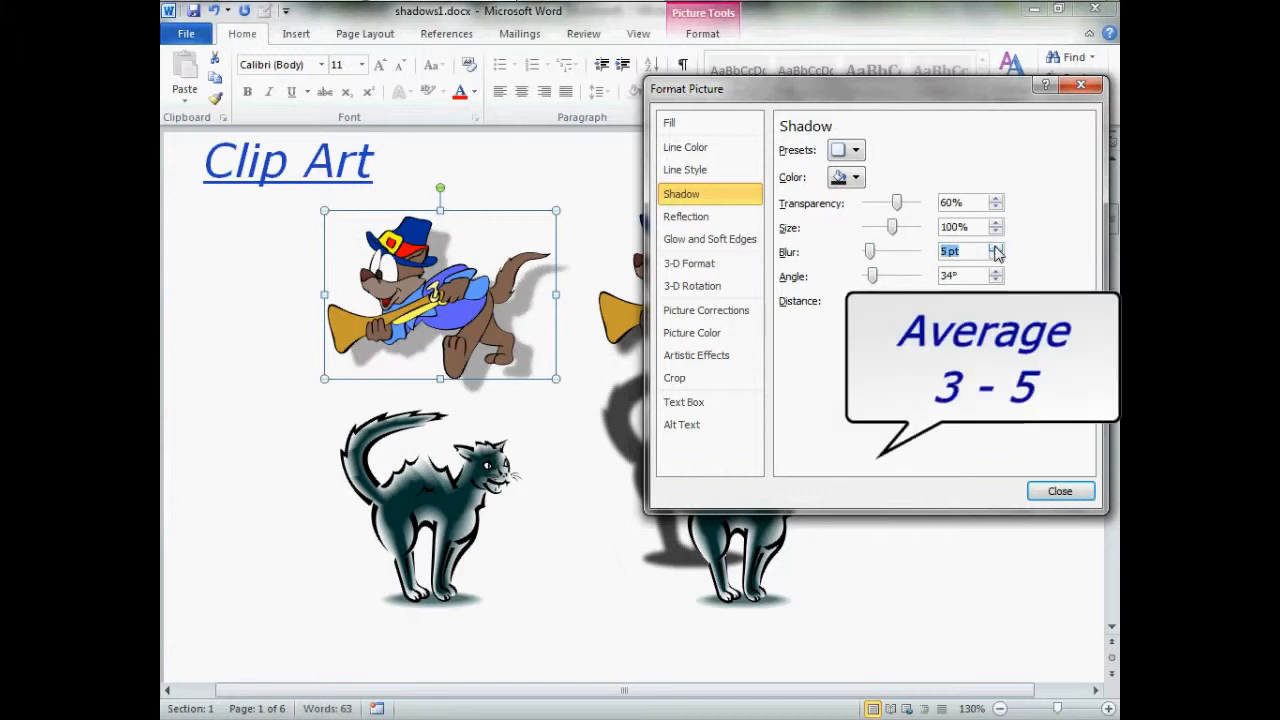
click(997, 255)
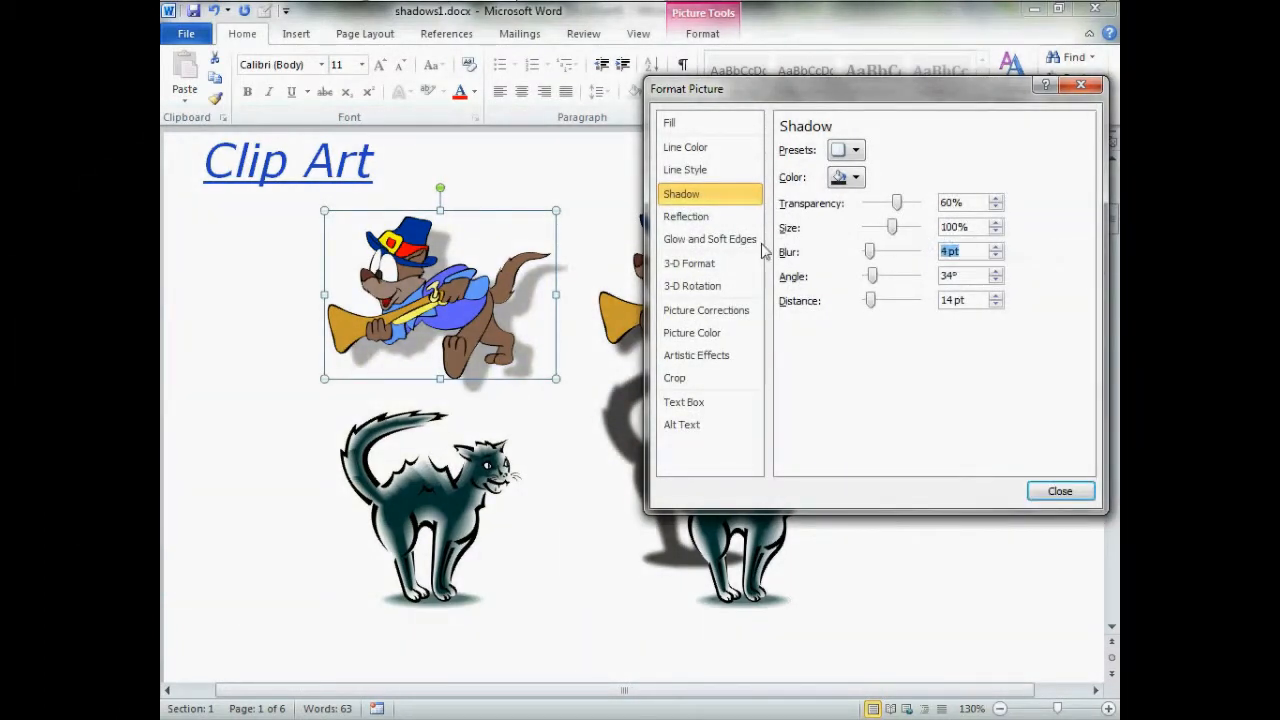
mouse_move(515, 315)
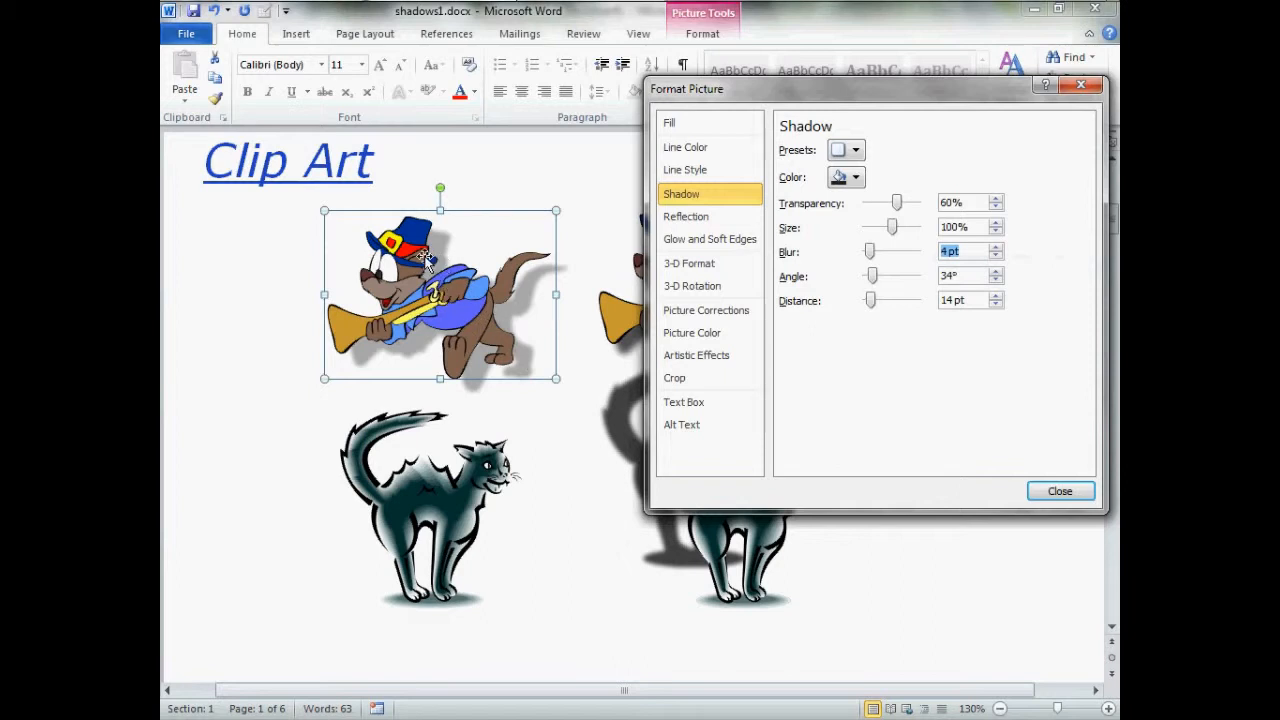
mouse_move(528, 318)
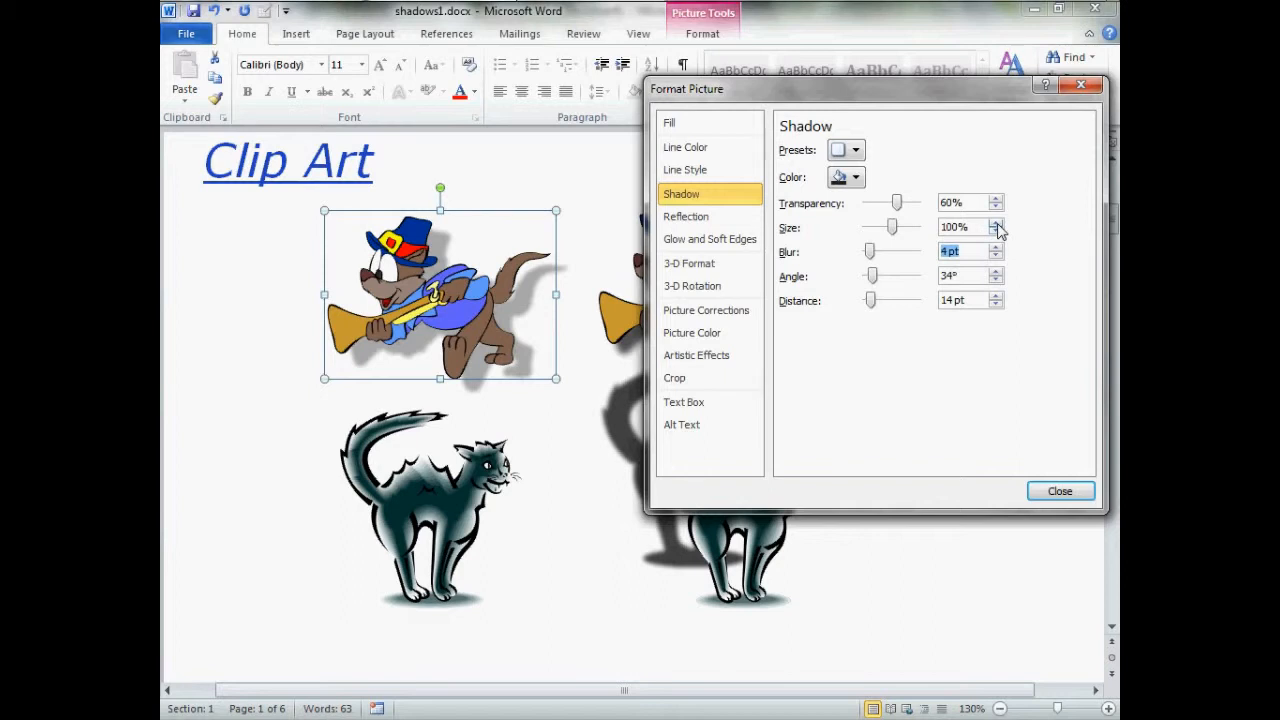
Nudge the shadow size up and back to 100%, then set distance to 0 pt.
click(997, 222)
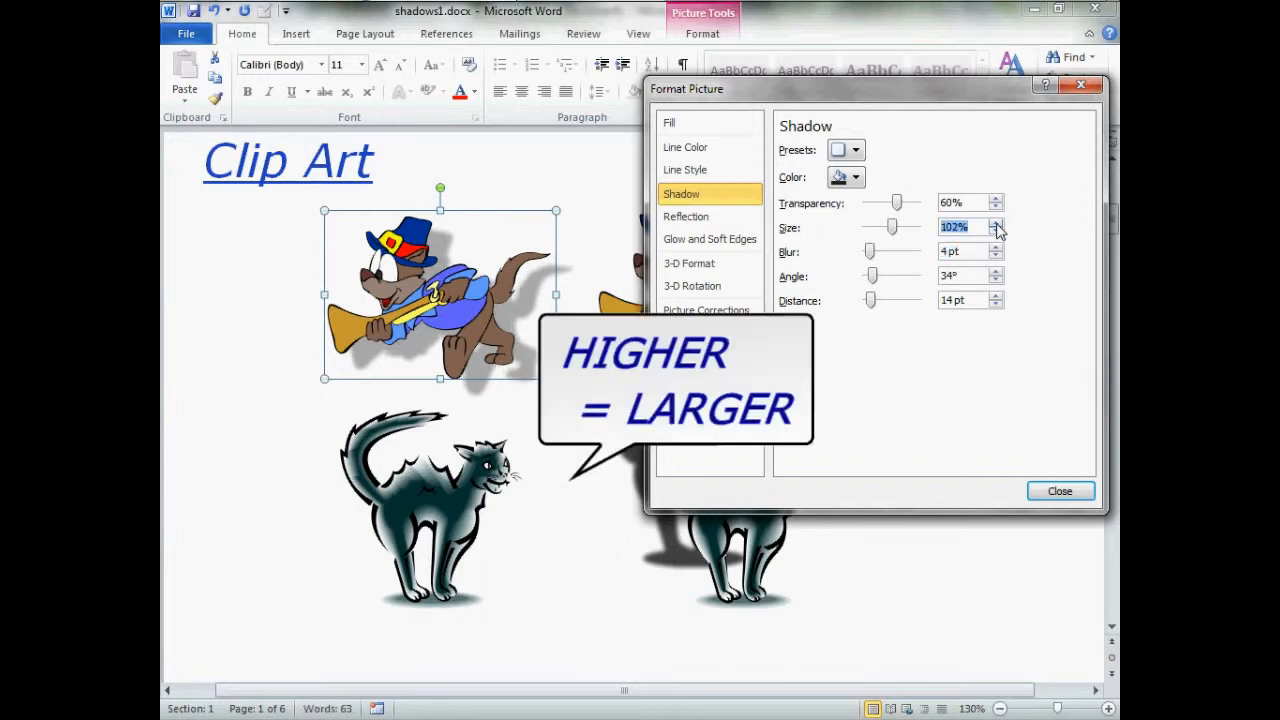
click(997, 221)
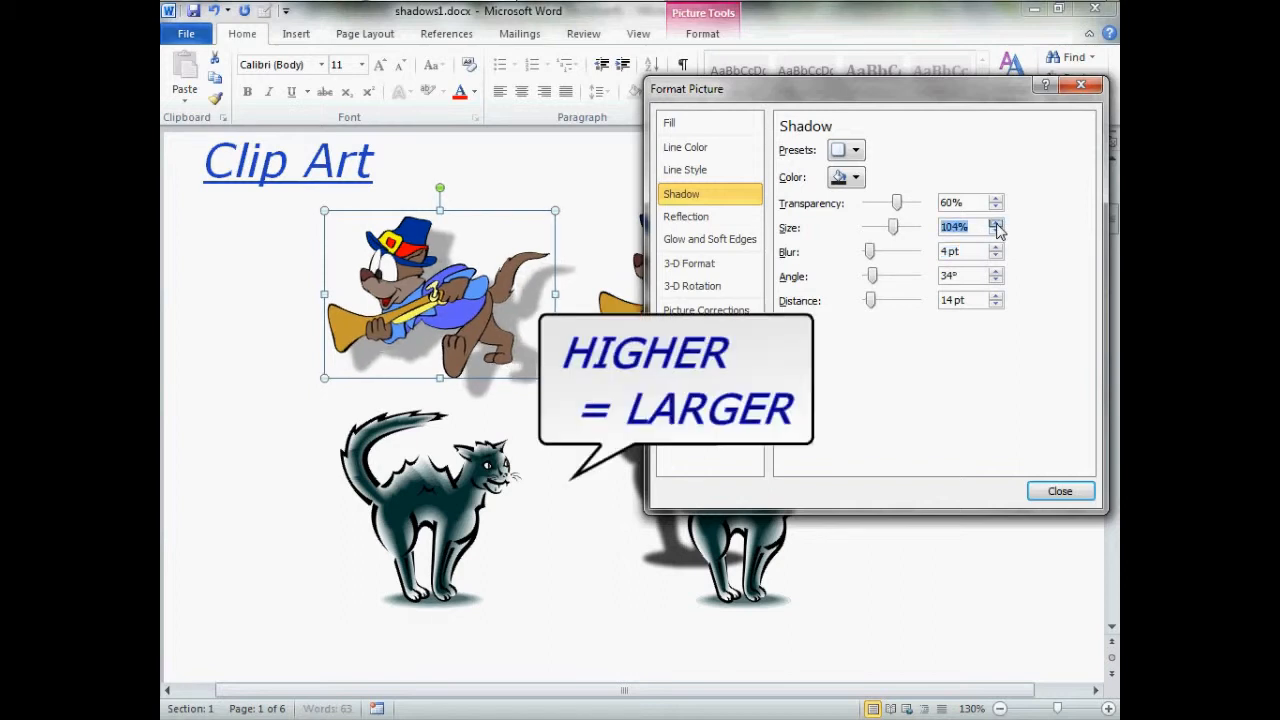
click(996, 231)
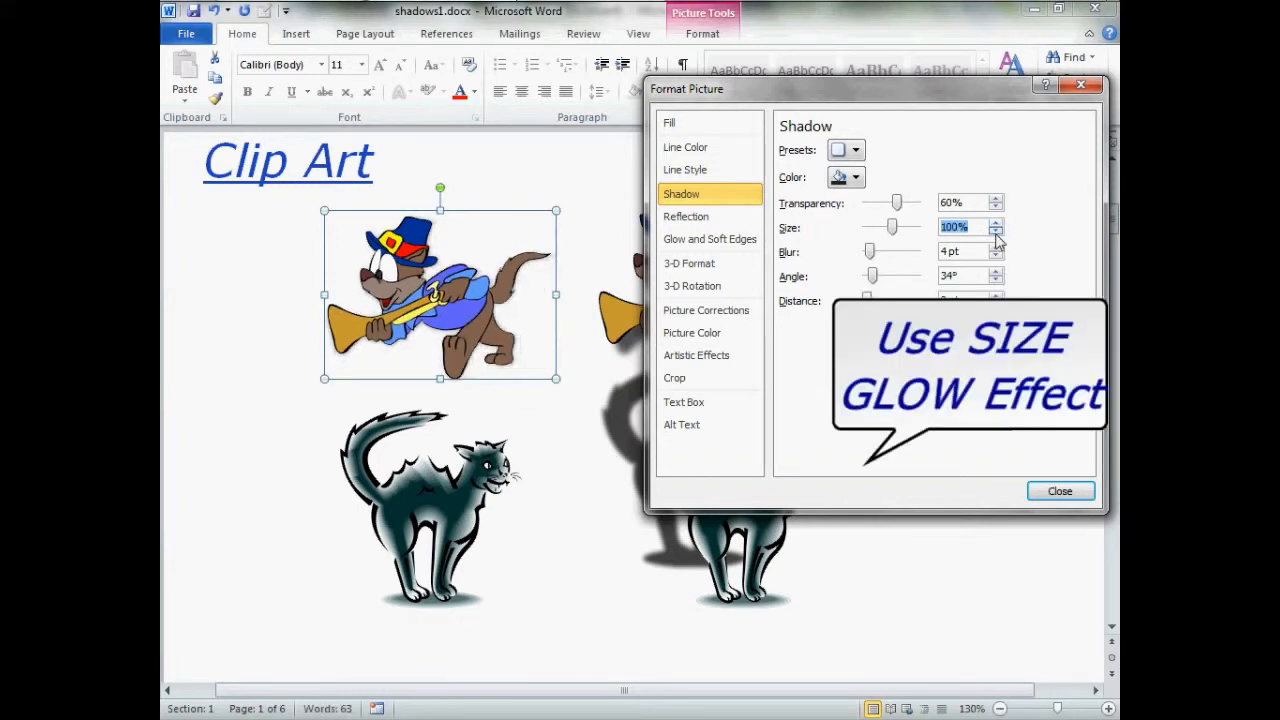
click(997, 231)
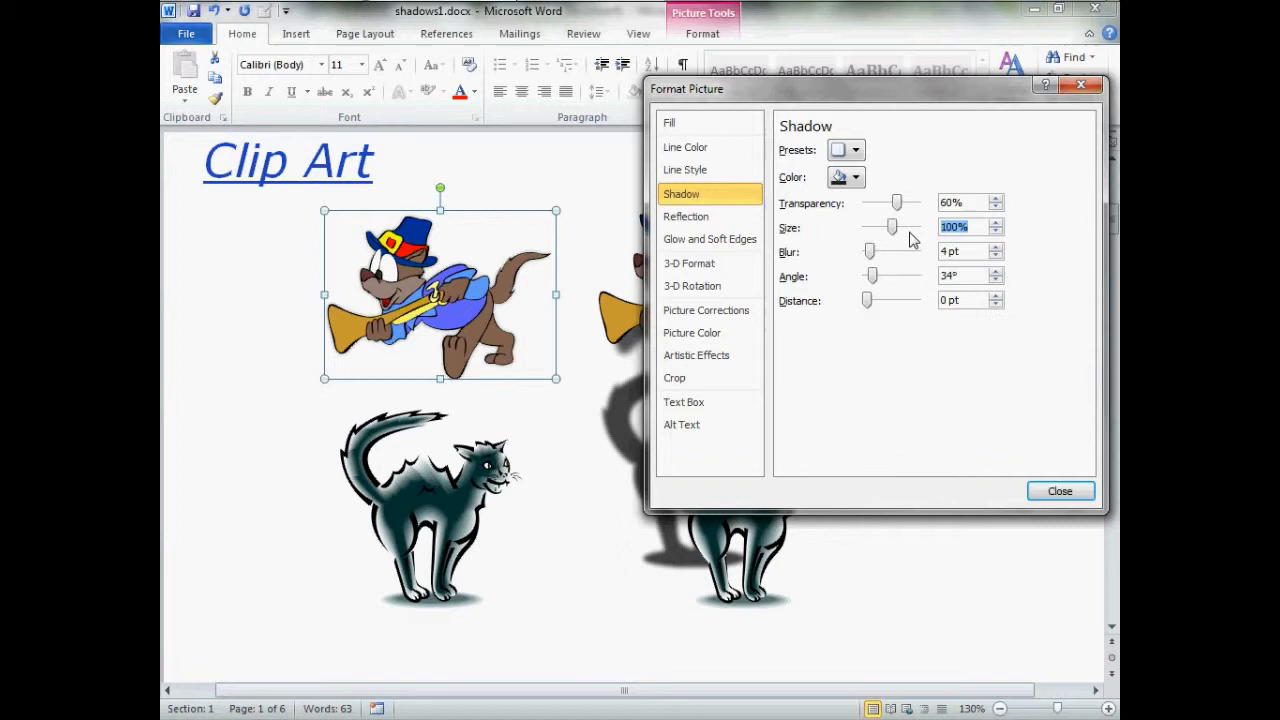
mouse_move(820, 218)
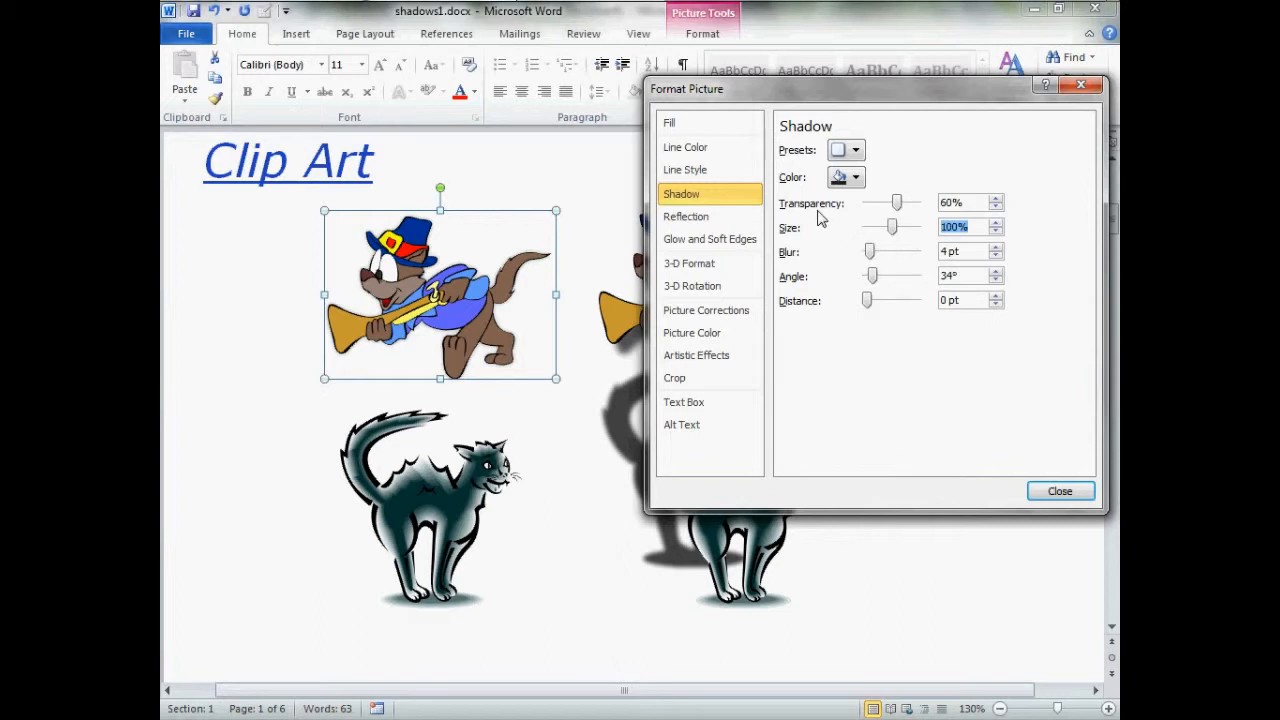
mouse_move(828, 143)
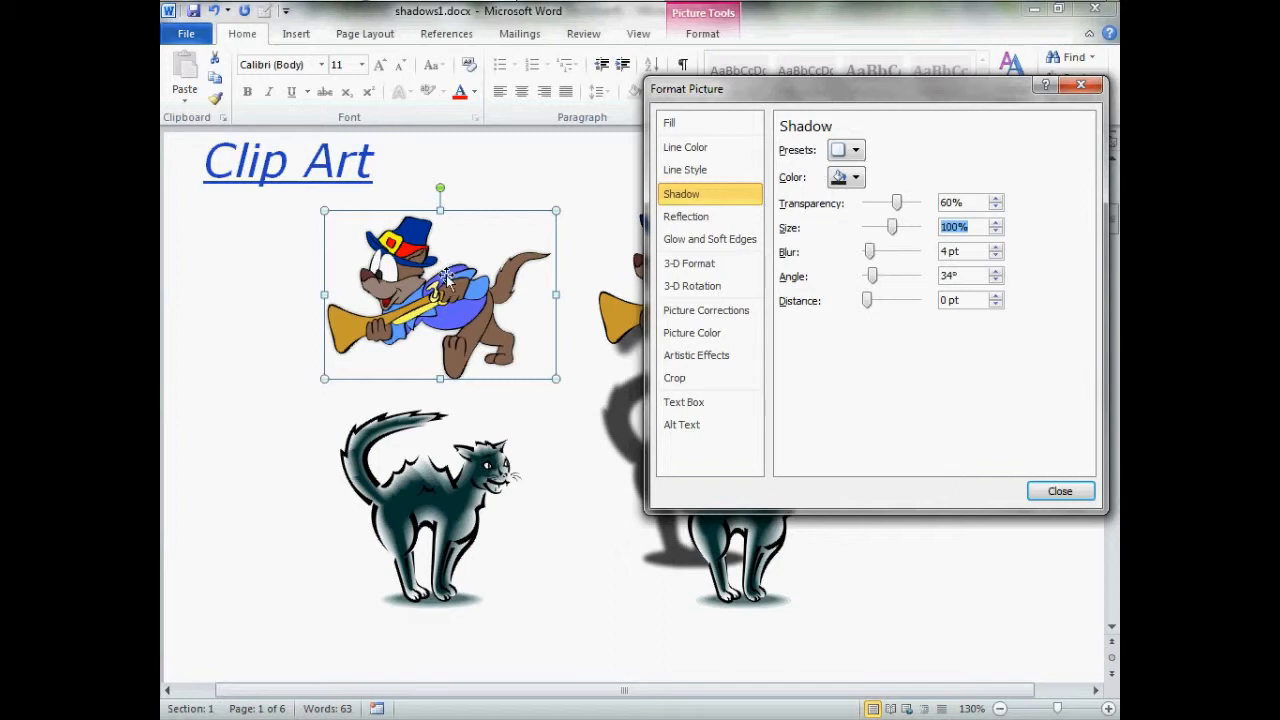
mouse_move(448, 312)
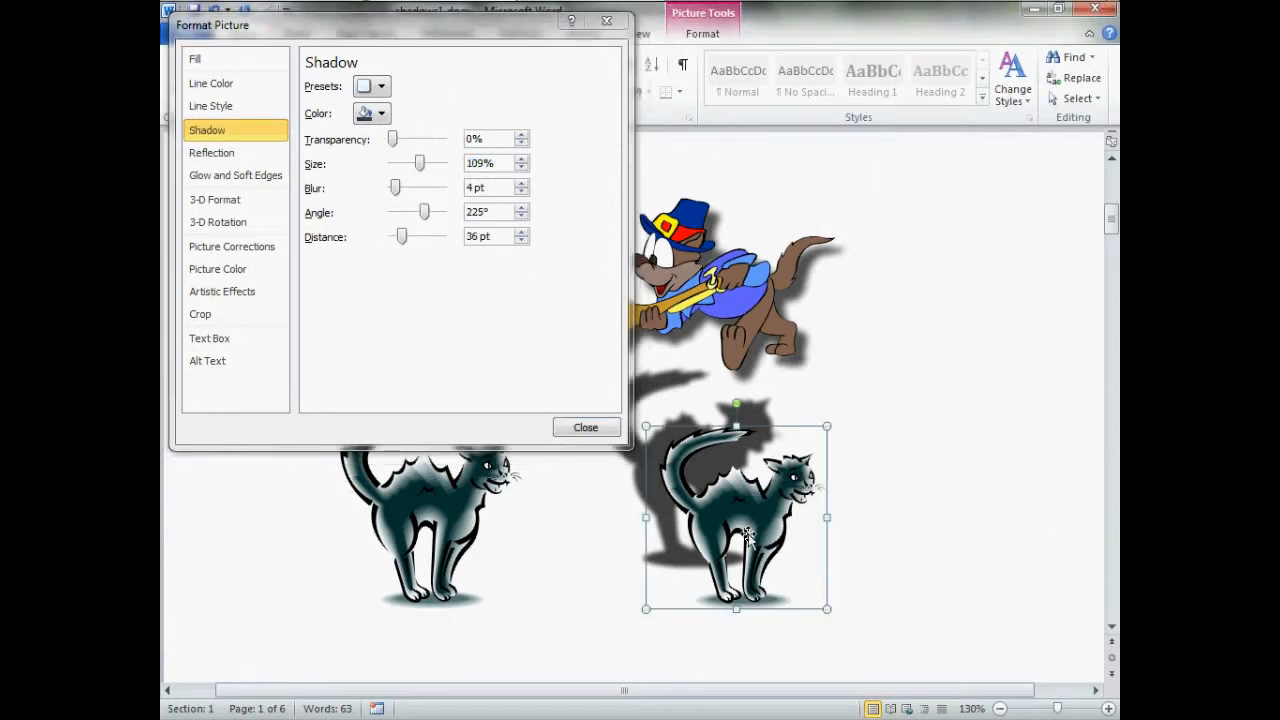
mouse_move(444, 146)
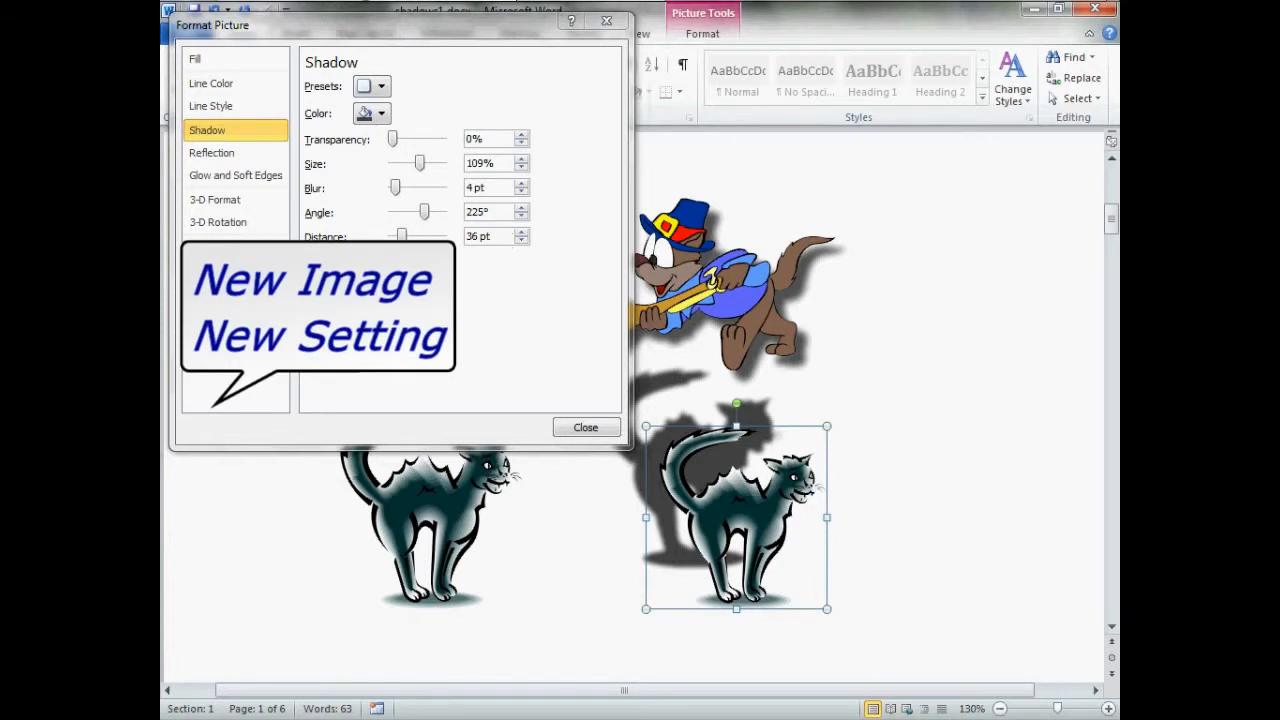
Select the dog picture, then the right-hand black cat, to compare shadow settings.
click(730, 290)
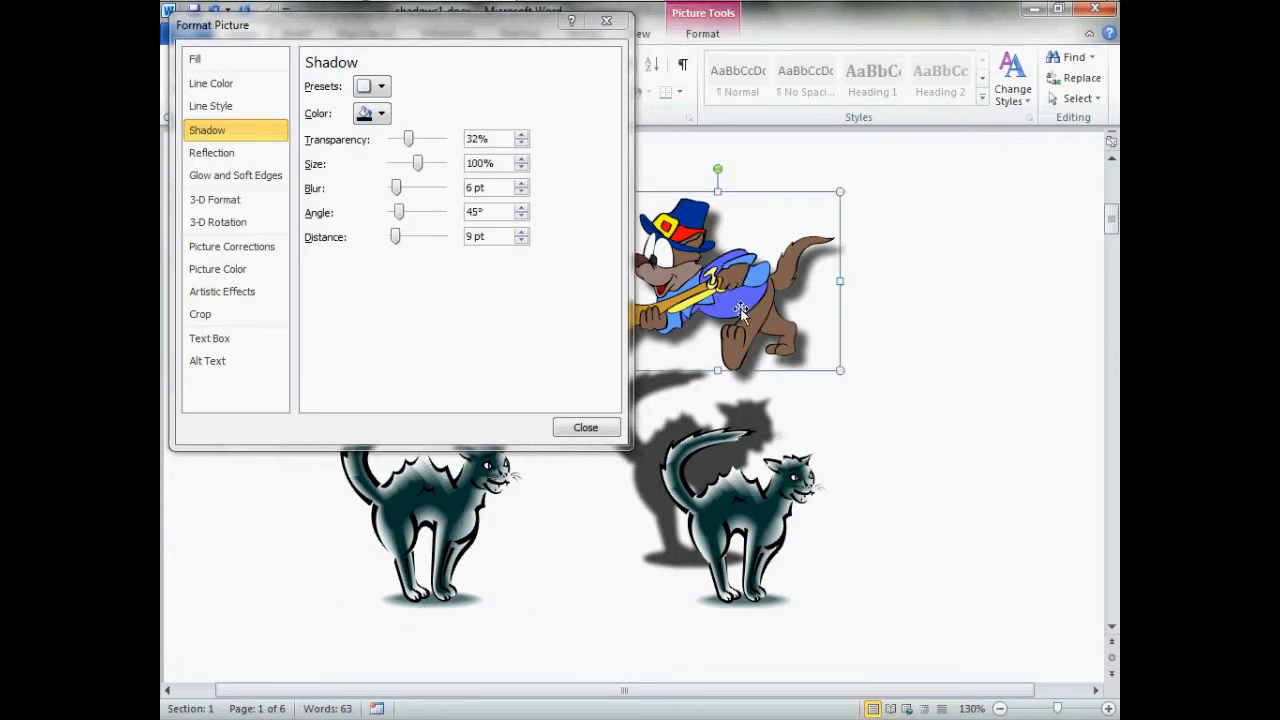
click(737, 515)
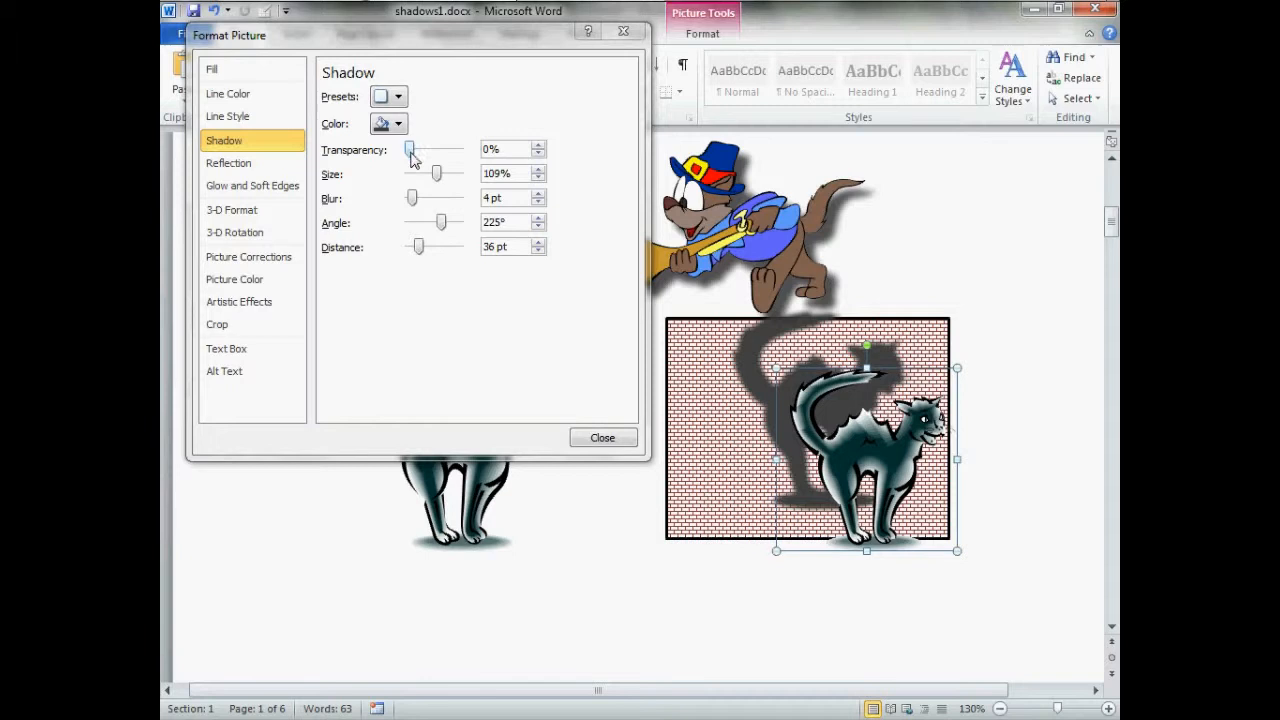
Increase the black cat's shadow transparency from 0% to about 35%.
drag(409, 149, 415, 149)
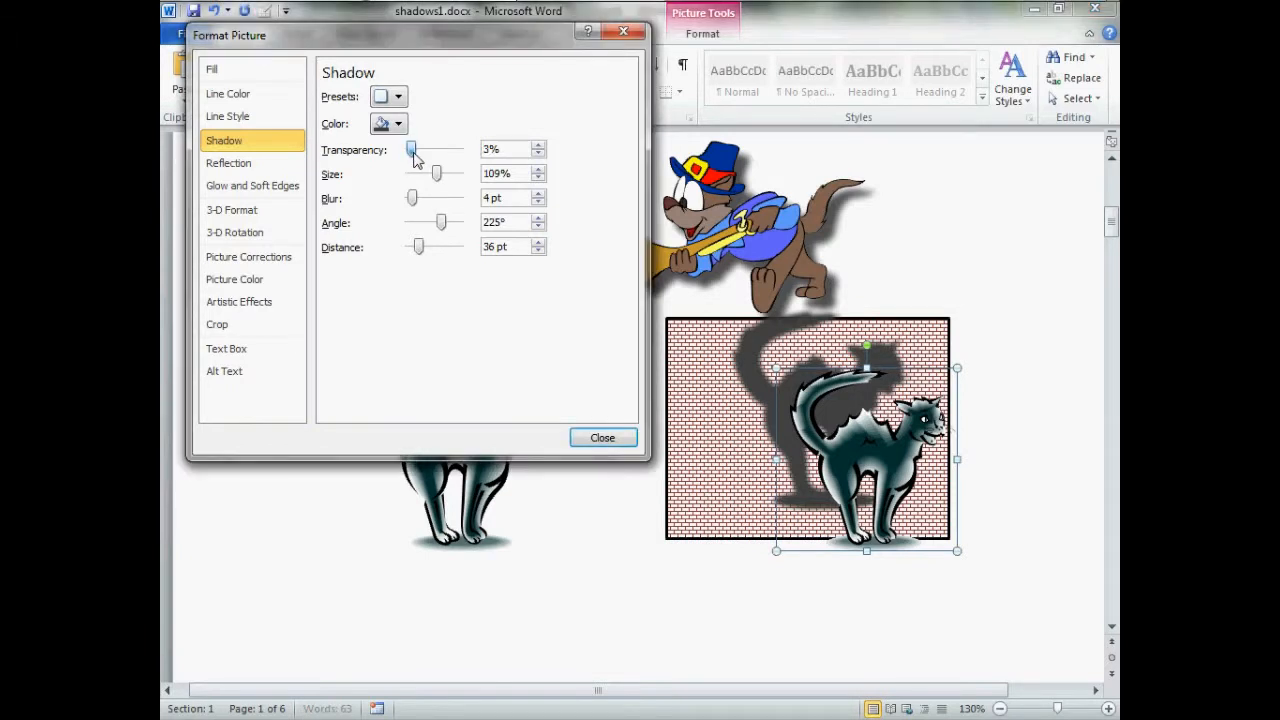
drag(412, 149, 424, 149)
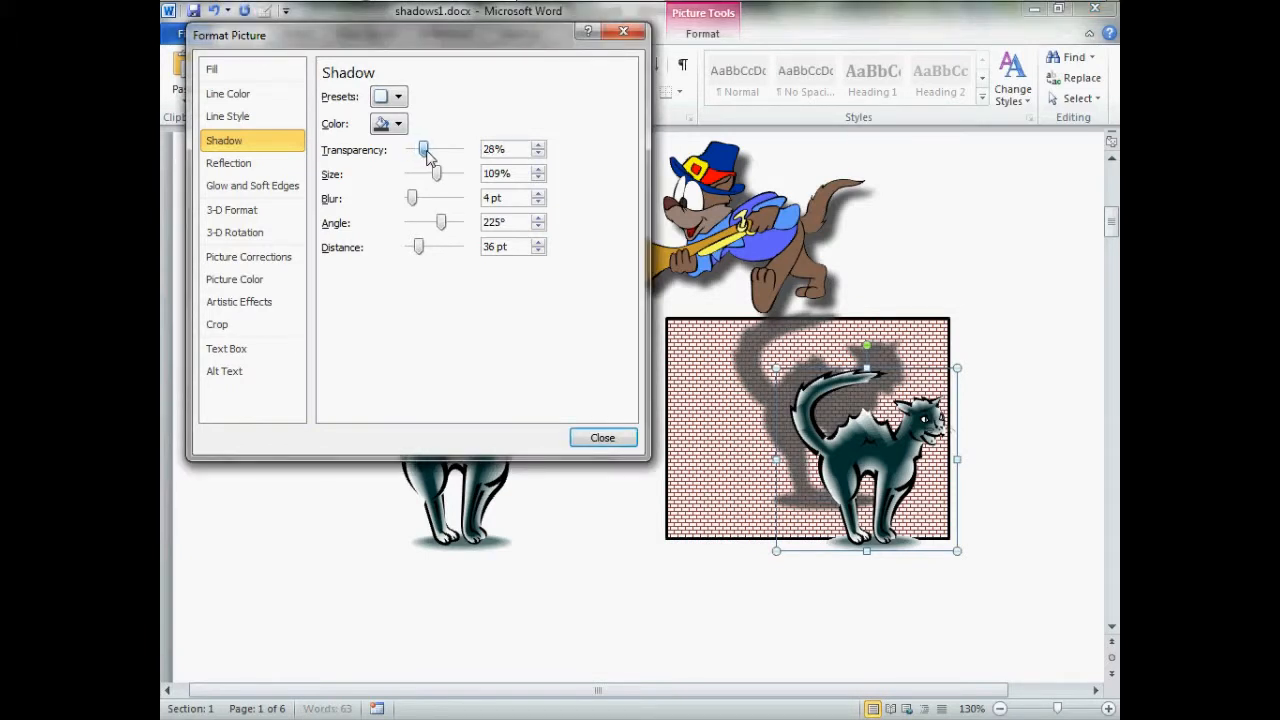
drag(424, 149, 430, 149)
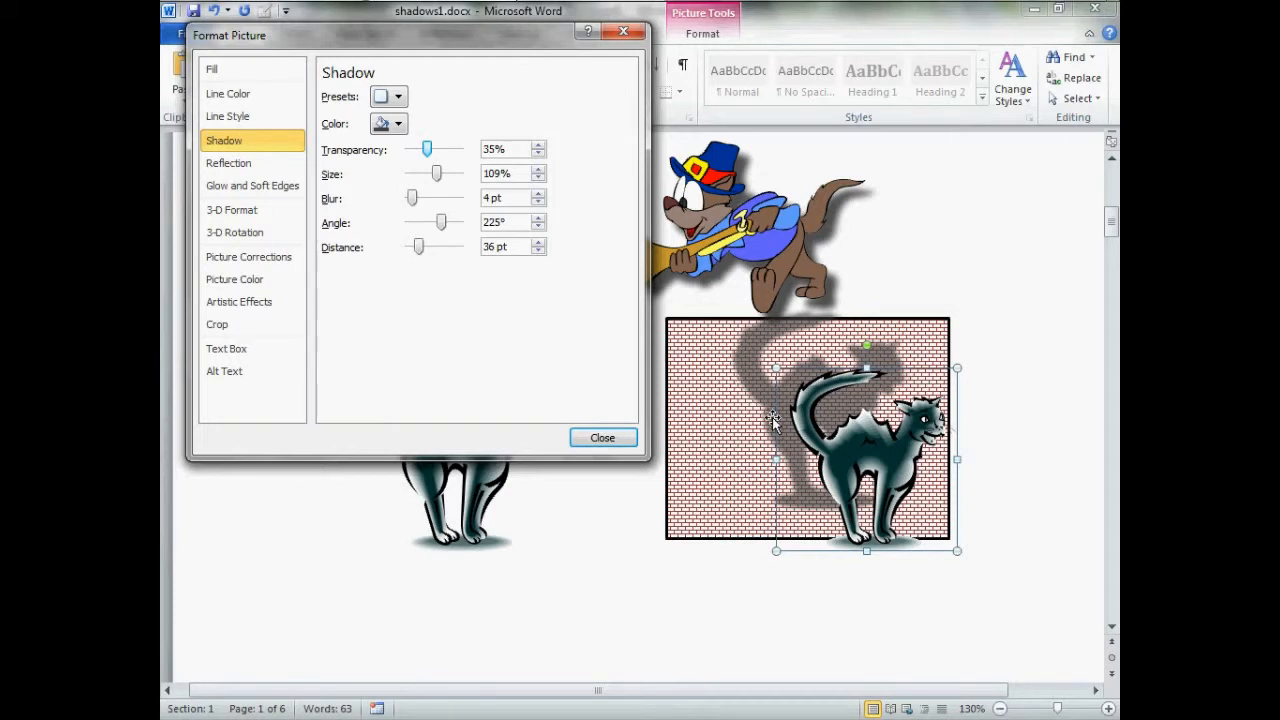
mouse_move(810, 483)
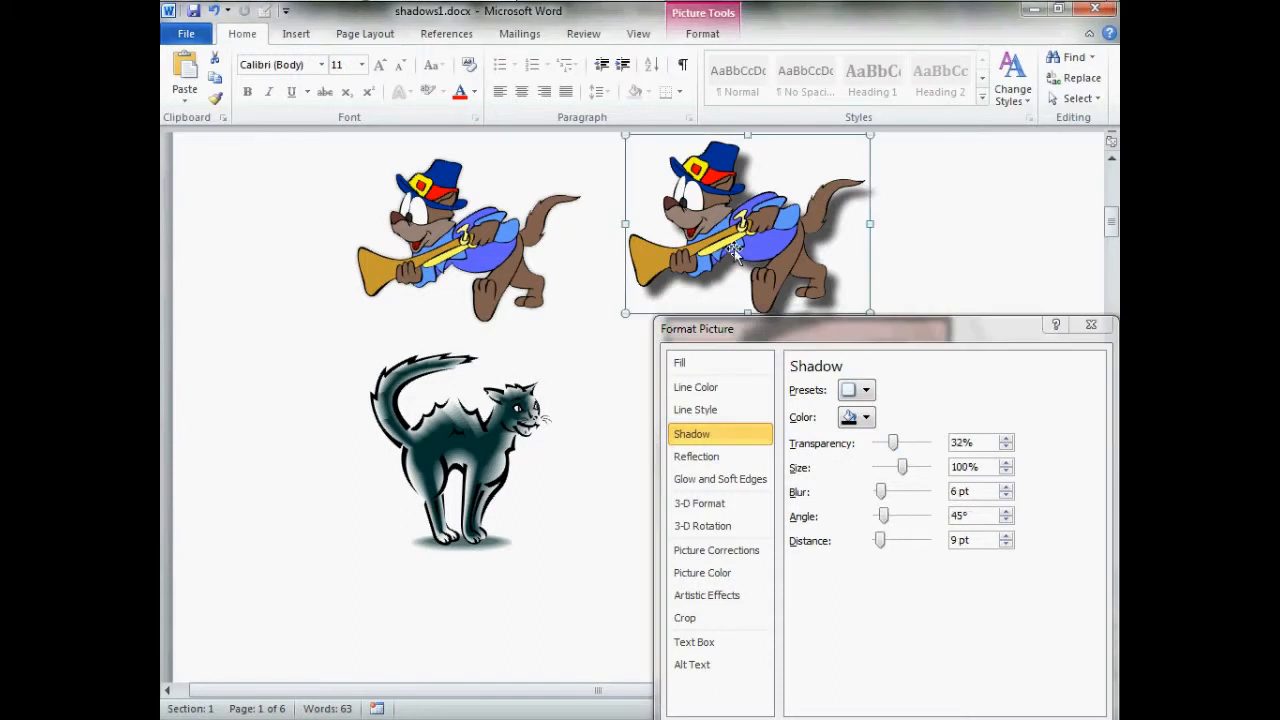
mouse_move(750, 253)
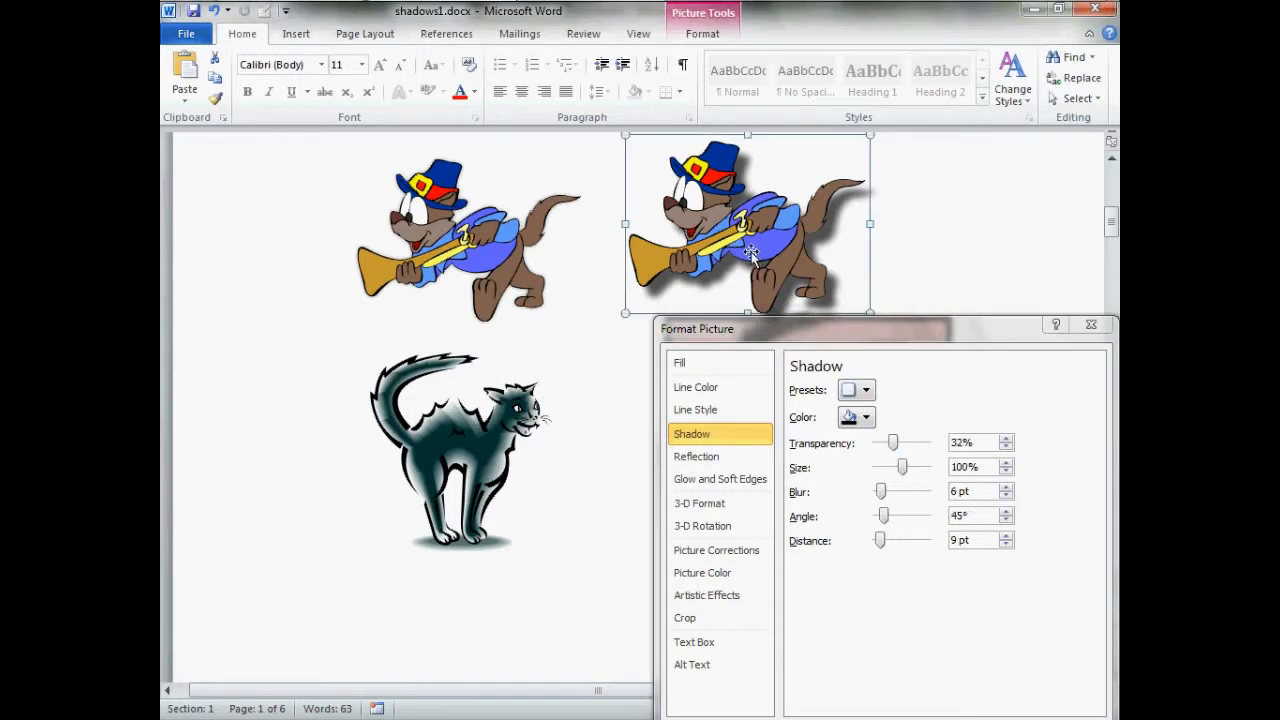
mouse_move(248, 37)
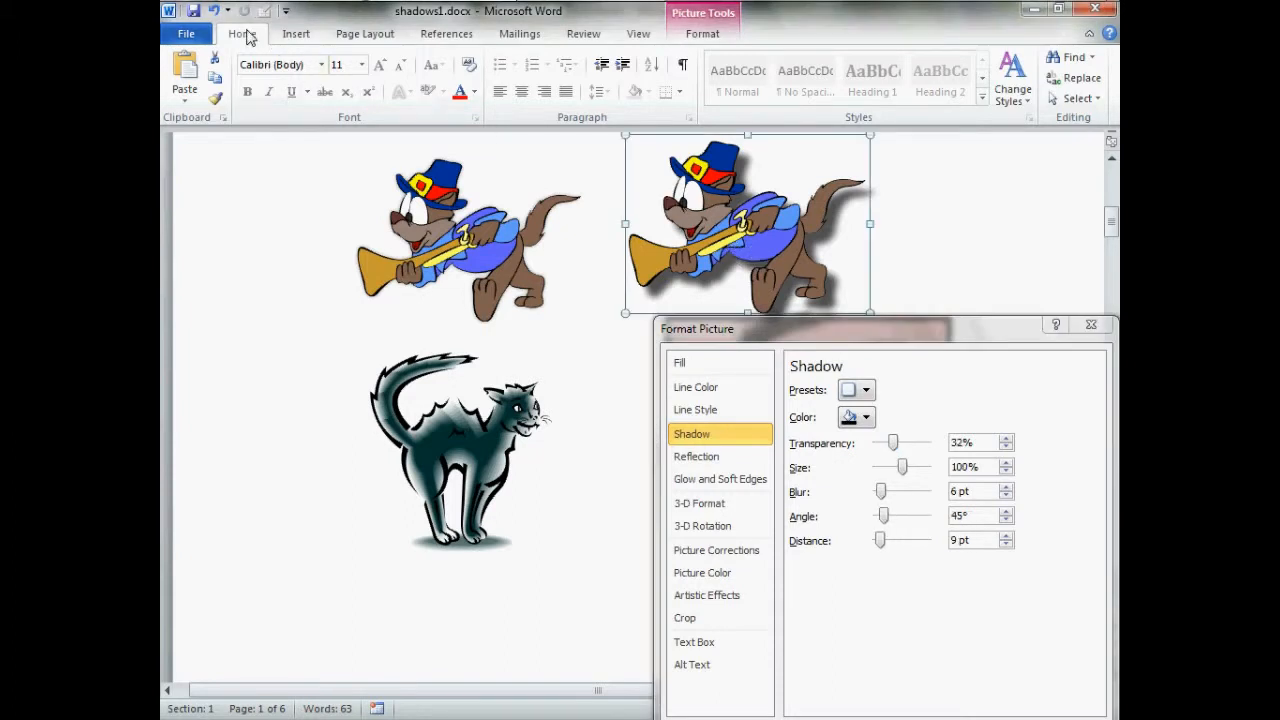
mouse_move(216, 103)
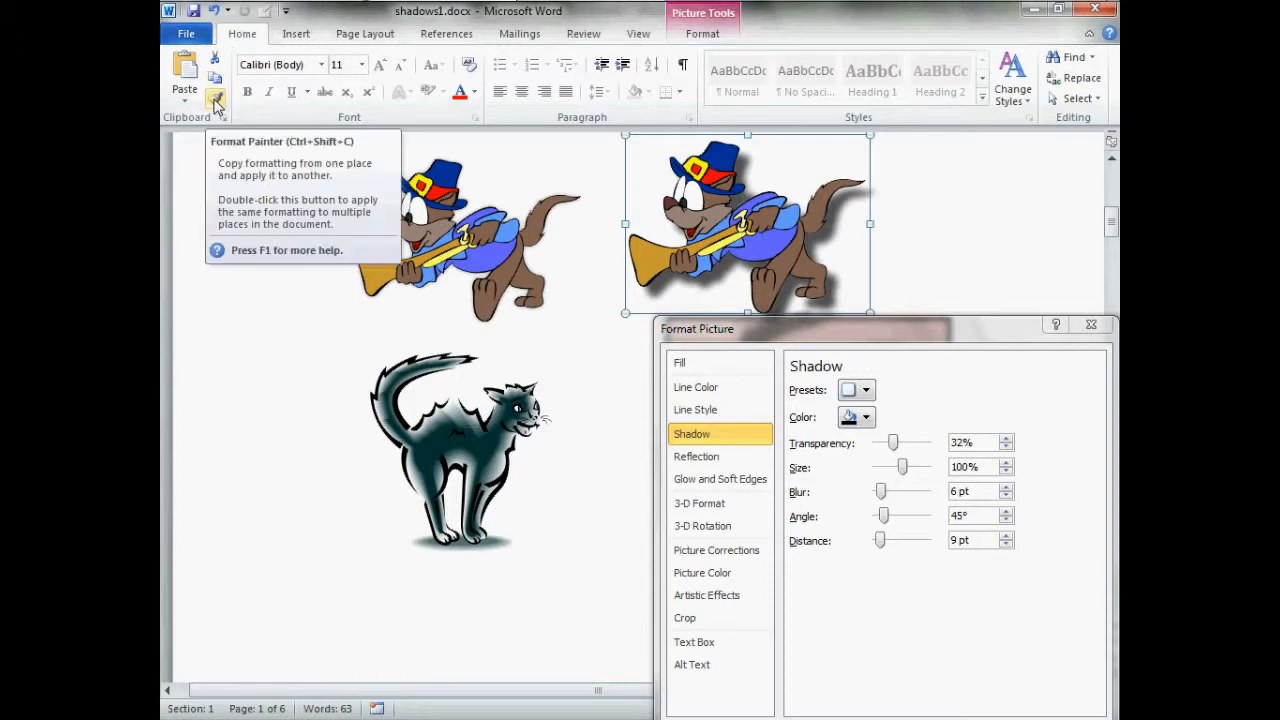
Copy the shadowed dog's soft drop shadow onto the left dog picture with Format Painter.
click(216, 103)
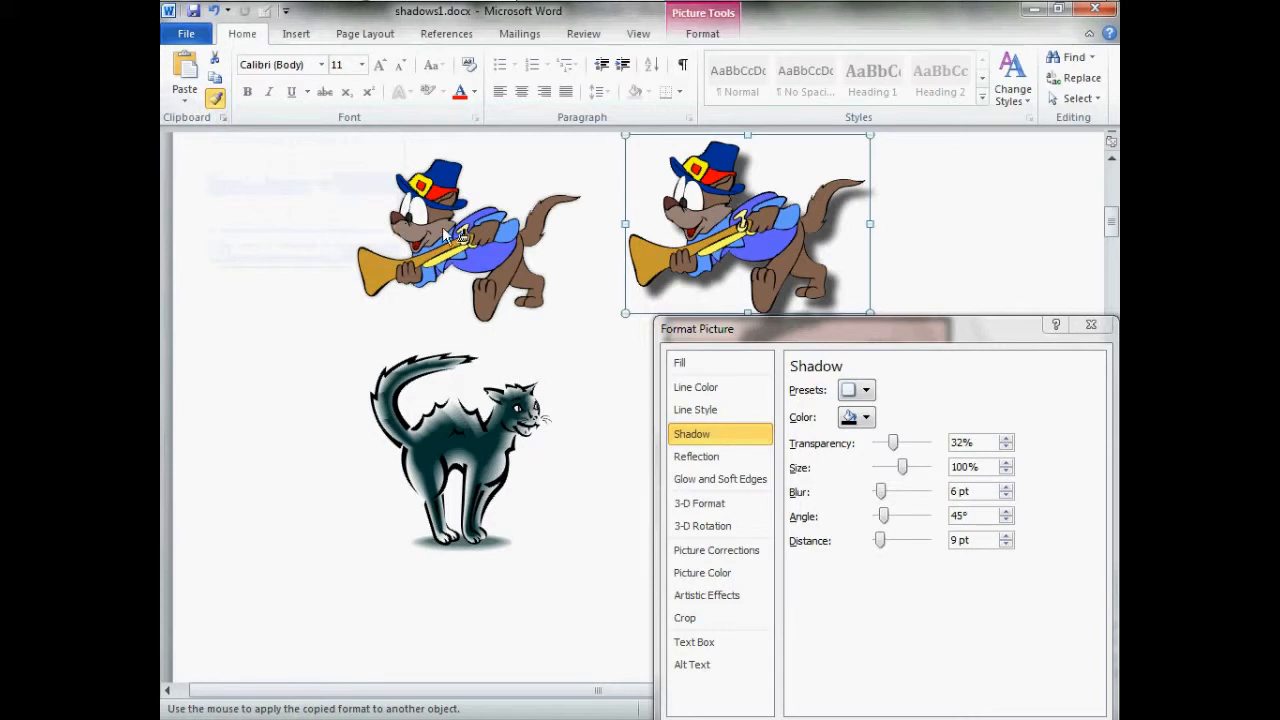
click(460, 235)
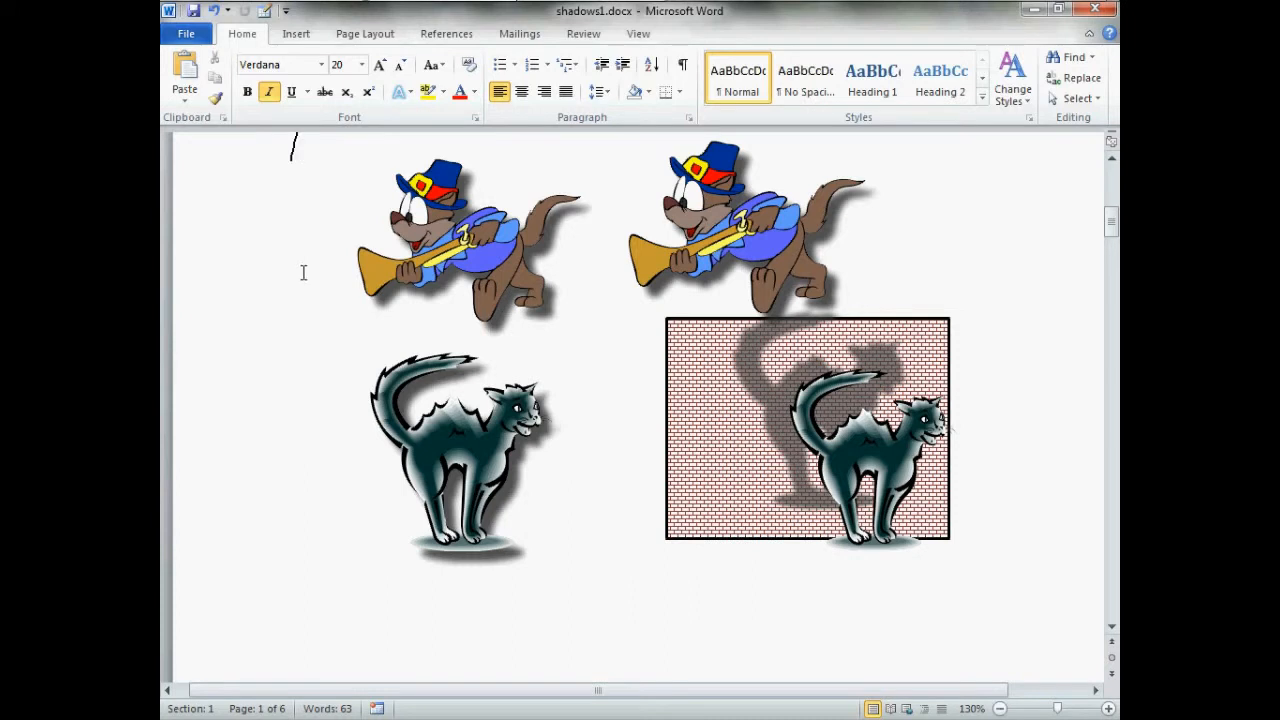
mouse_move(252, 405)
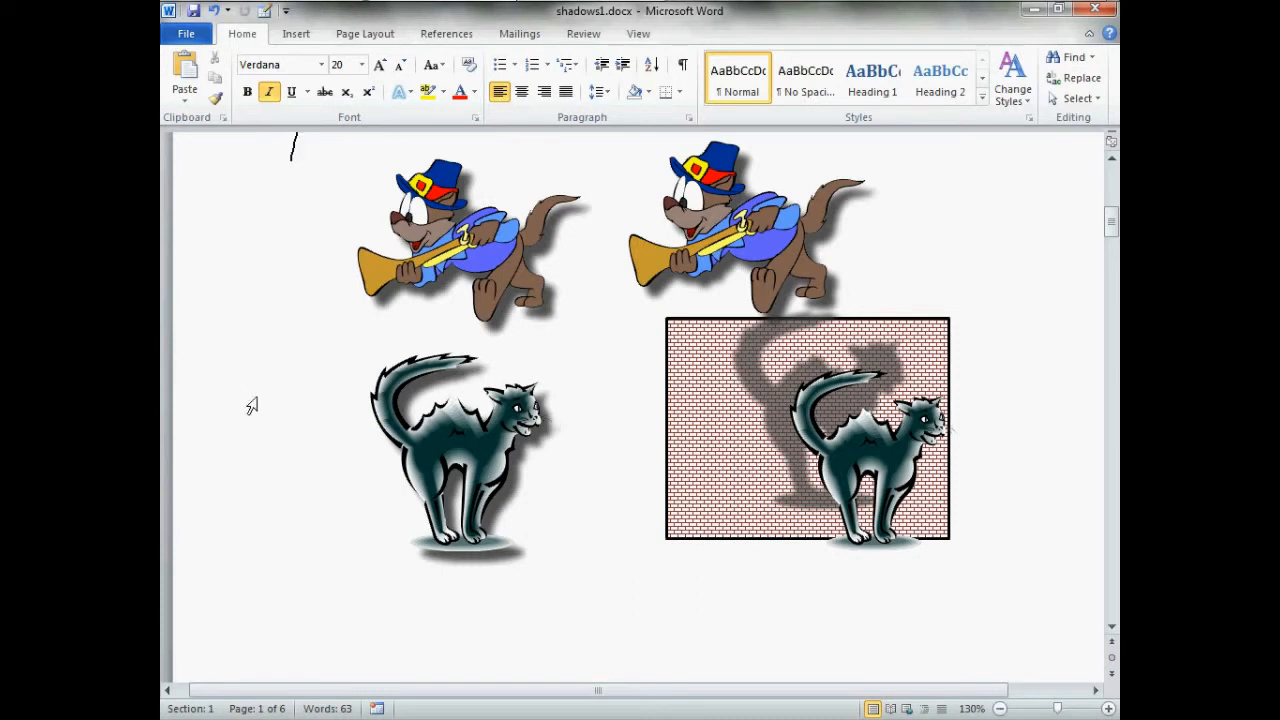
mouse_move(250, 527)
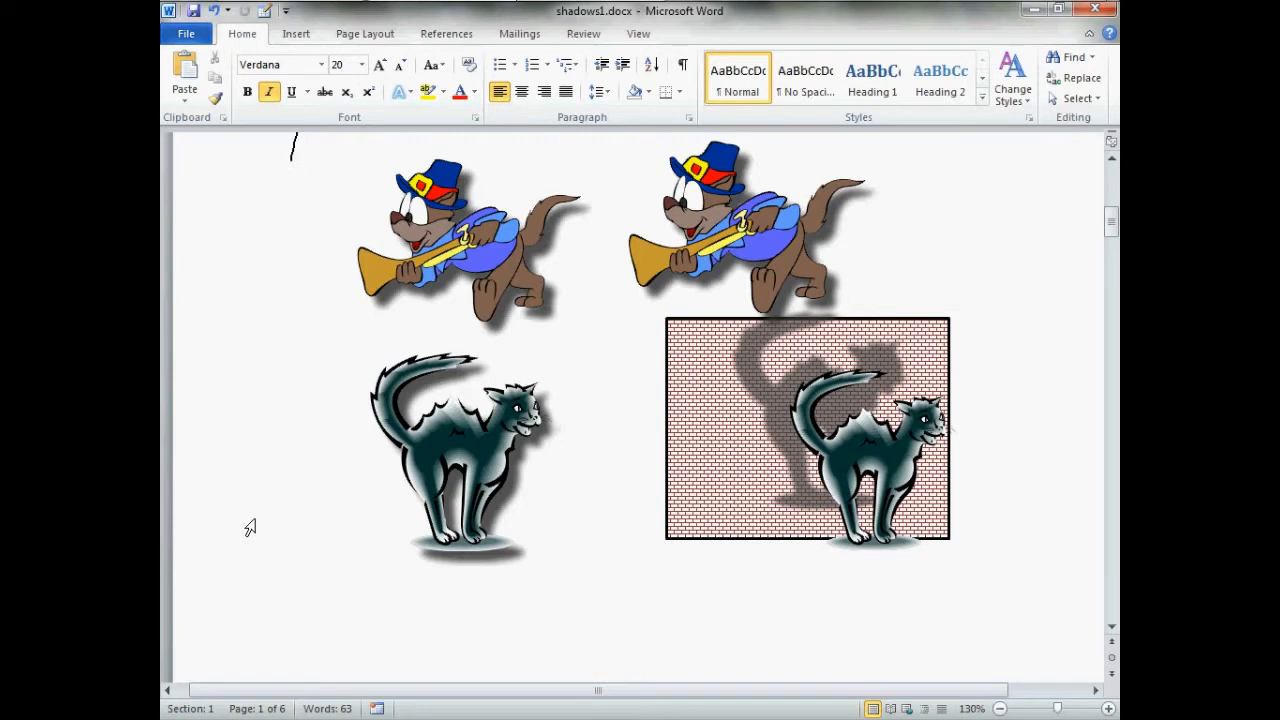
mouse_move(307, 471)
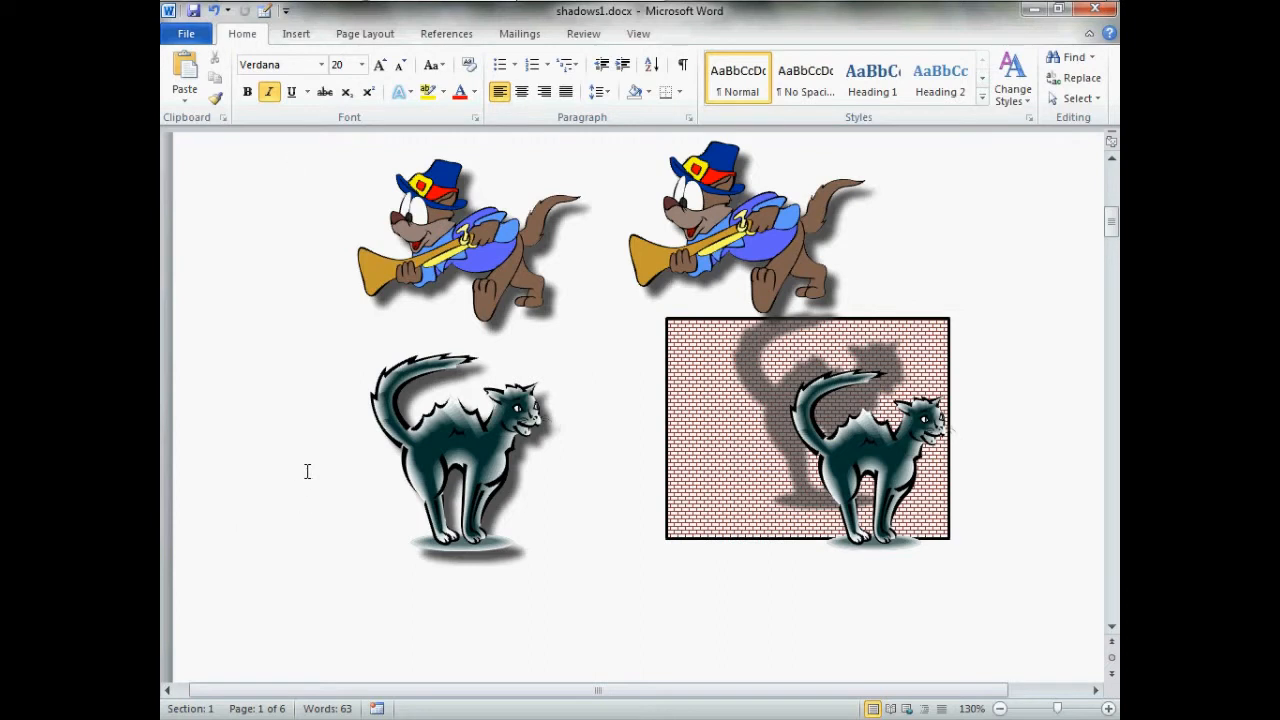